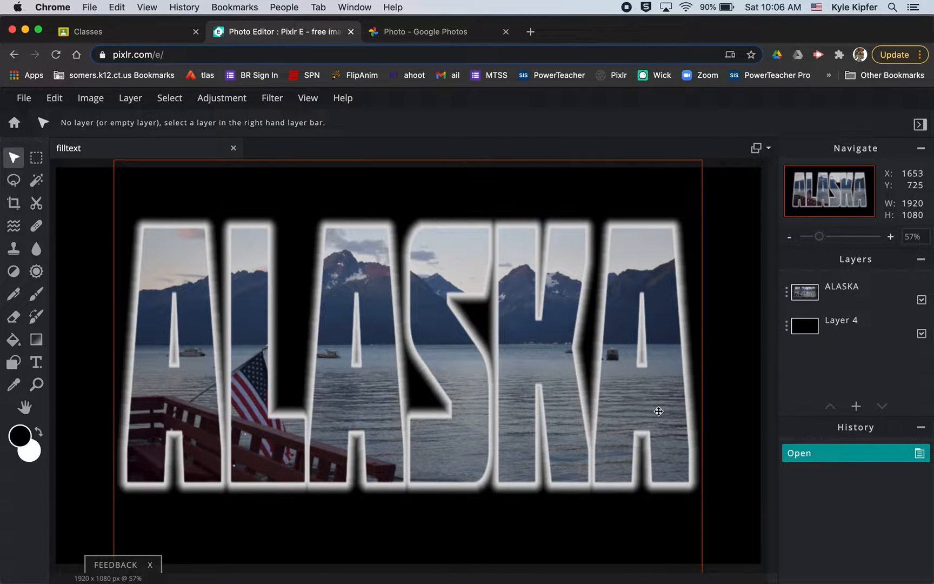
# Create a new transparent 1920×1080 canvas named filltext, zoomed out to fit
pyautogui.click(790, 236)
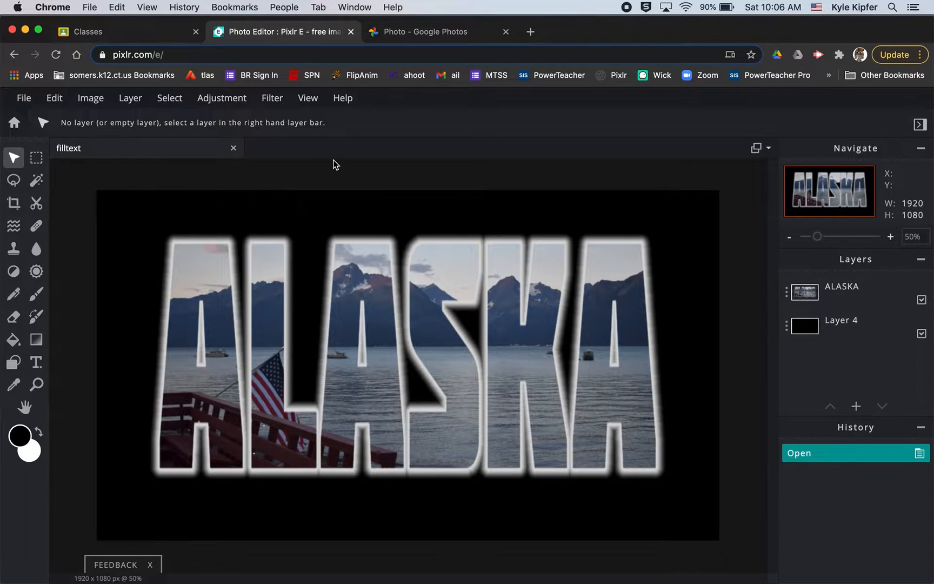
pyautogui.click(14, 122)
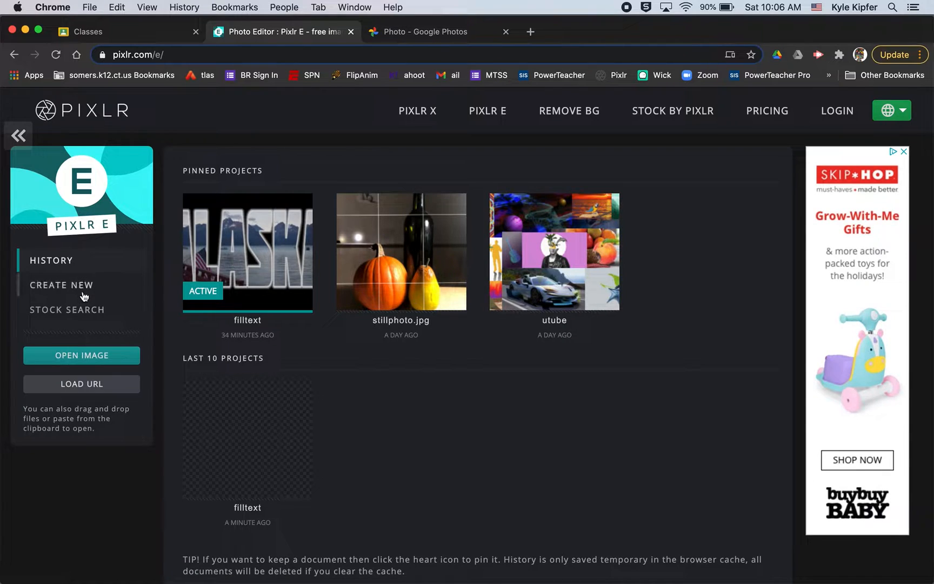
pyautogui.click(61, 285)
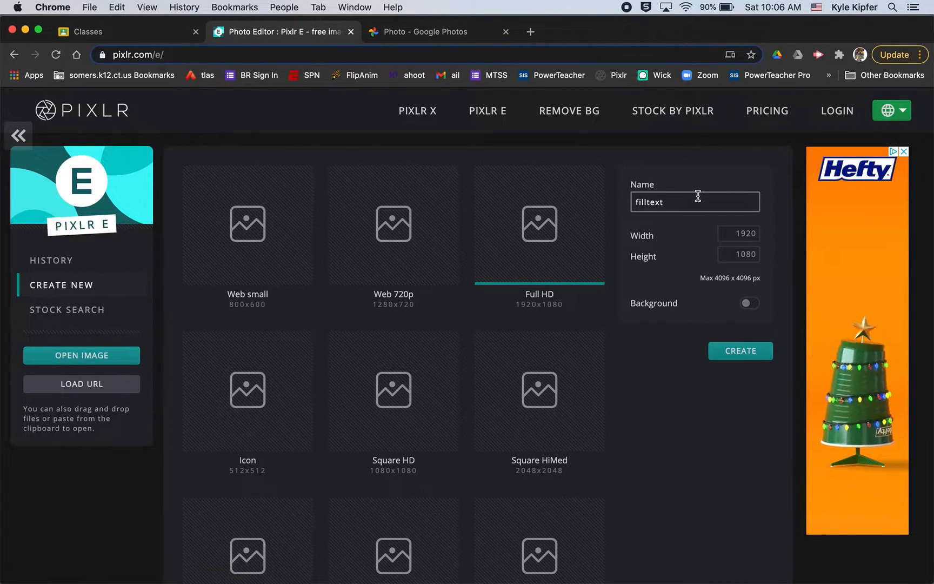
pyautogui.click(740, 350)
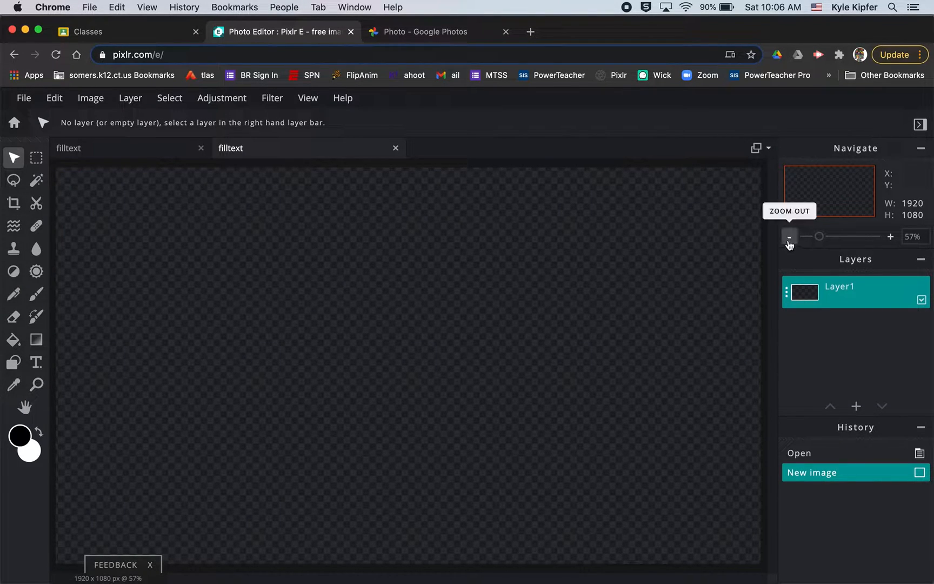
pyautogui.click(789, 237)
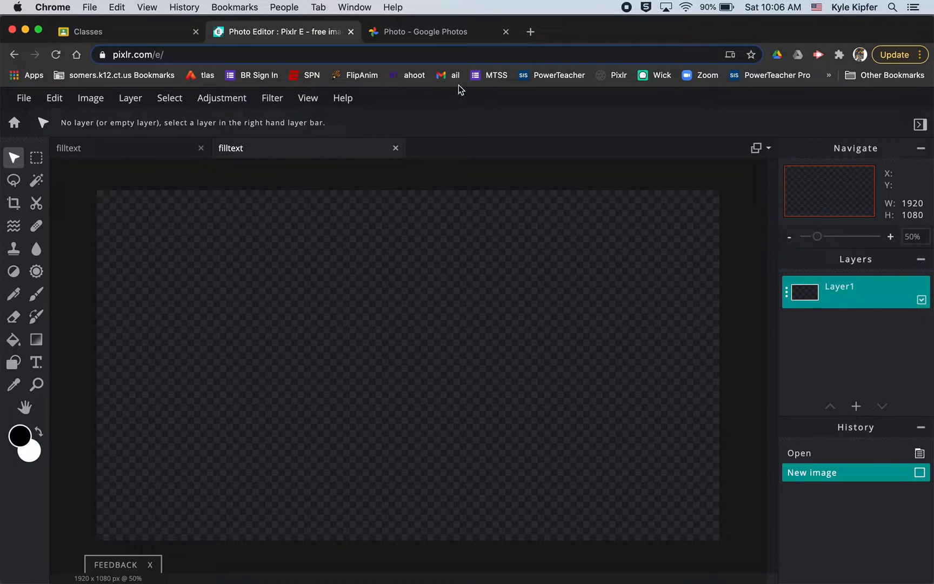
pyautogui.moveTo(446, 75)
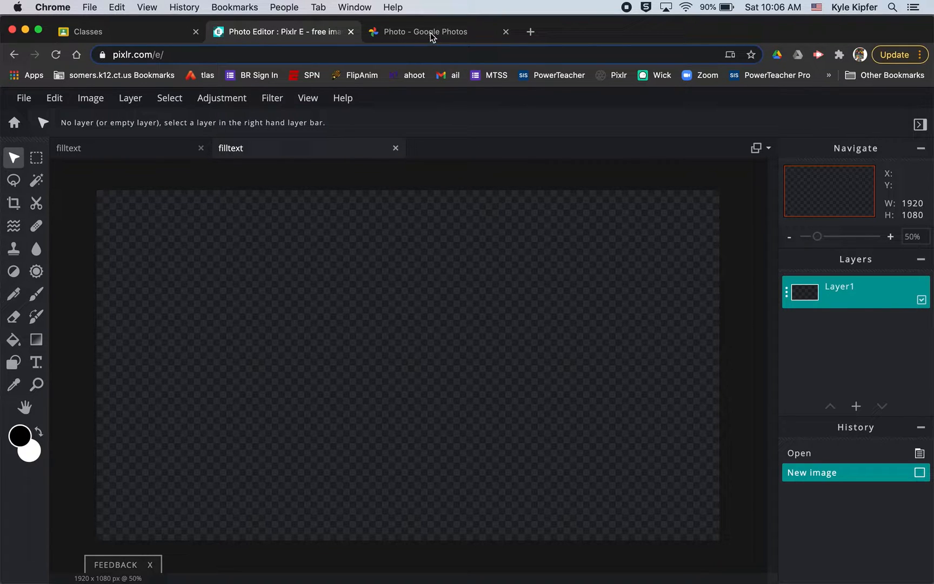
pyautogui.click(439, 32)
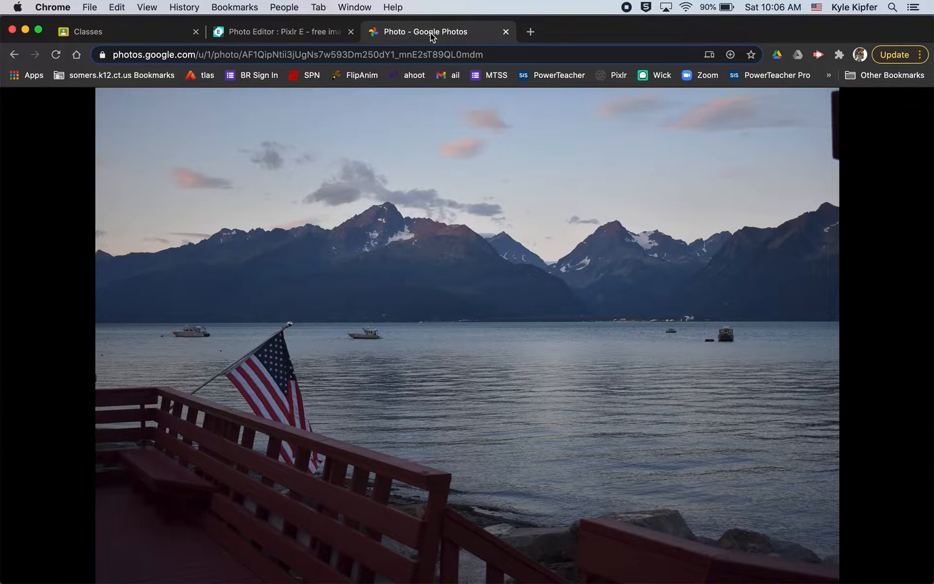
pyautogui.click(282, 30)
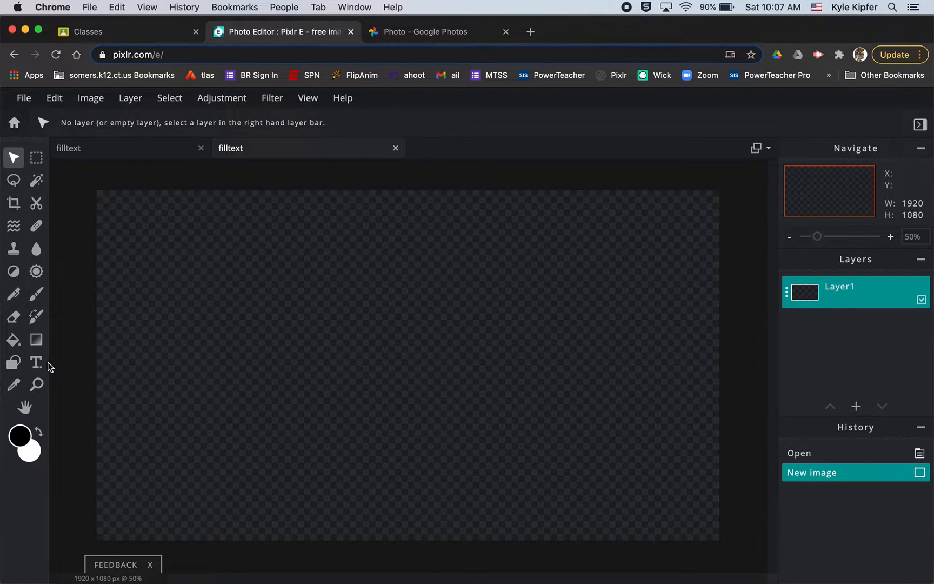
# Add a black Arial text layer reading ALASKA to the filltext canvas
pyautogui.click(36, 362)
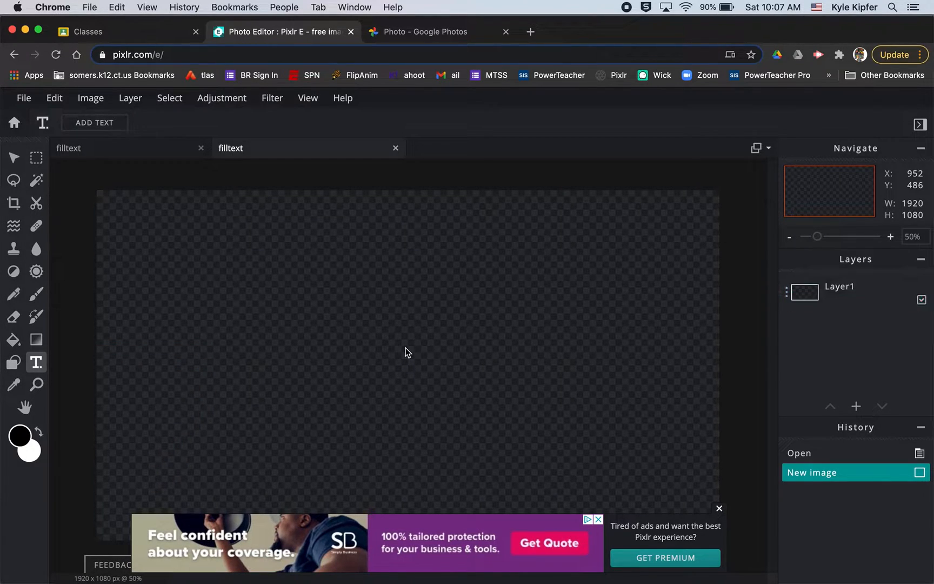
pyautogui.click(719, 508)
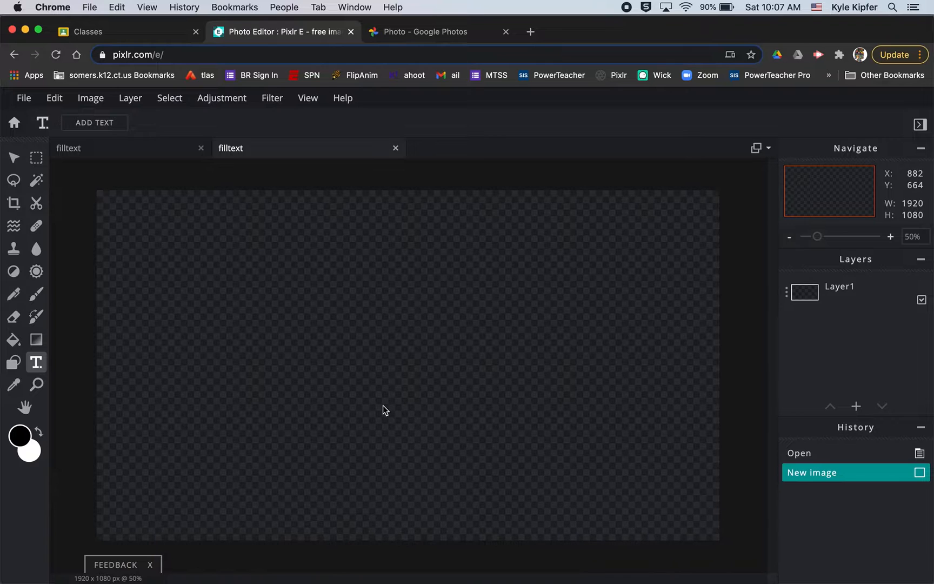
pyautogui.click(94, 123)
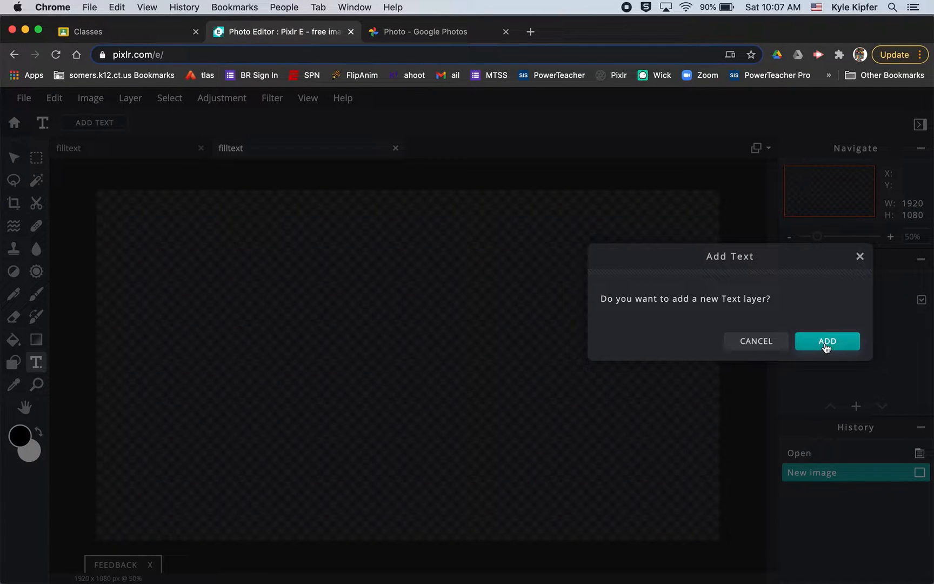
pyautogui.click(827, 341)
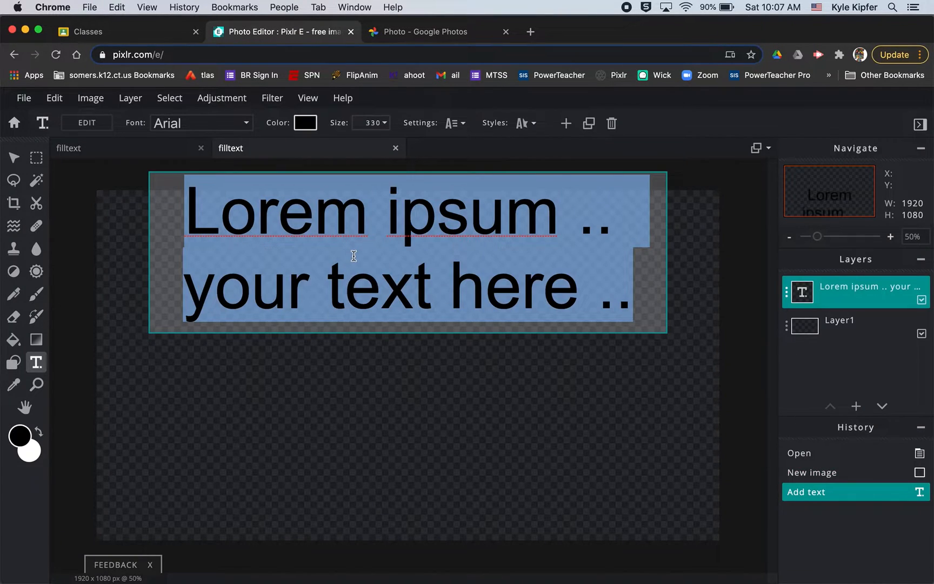
pyautogui.write('A')
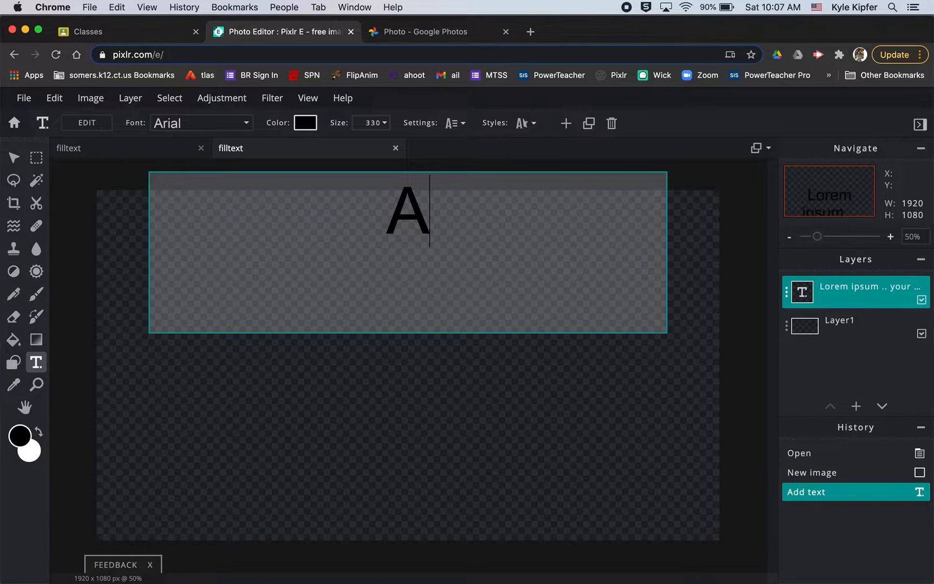
pyautogui.write('LASKA')
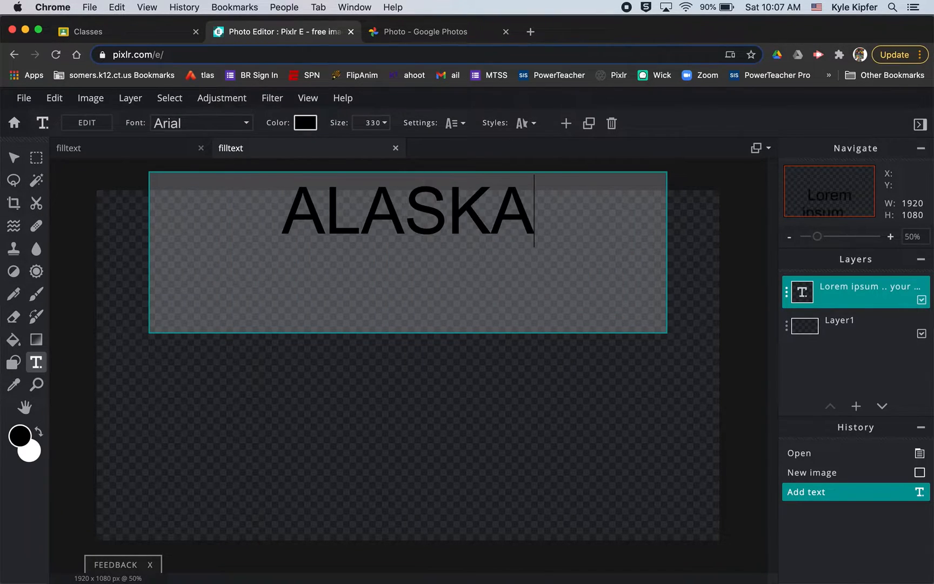
pyautogui.click(13, 157)
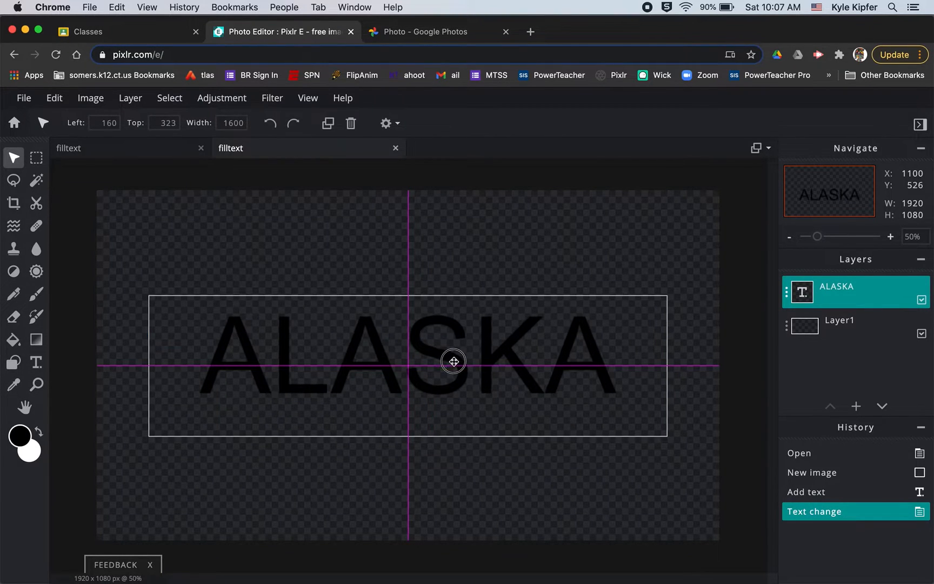
# Drag the ALASKA text onto the canvas centre guides and reopen it for editing
pyautogui.moveTo(453, 361); pyautogui.dragTo(516, 360)
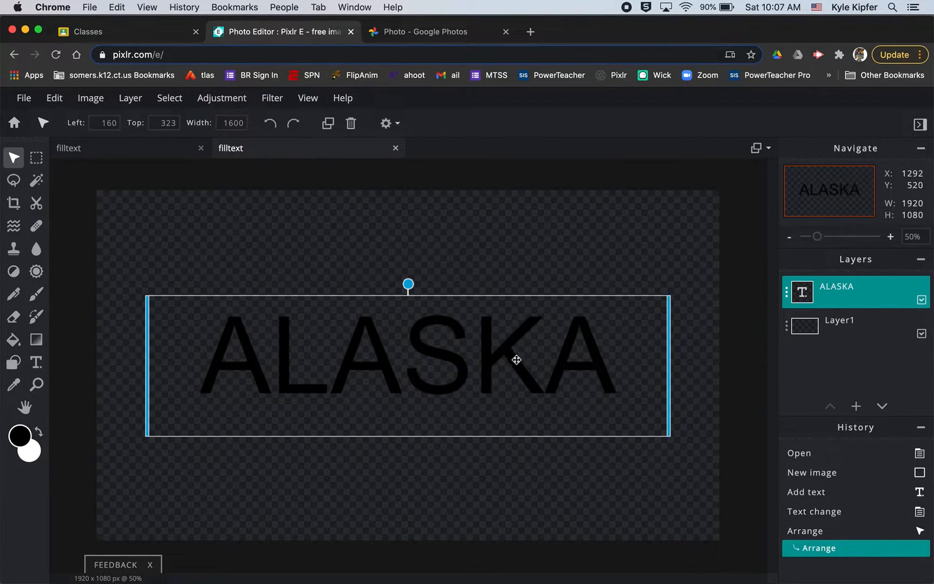
pyautogui.doubleClick(408, 335)
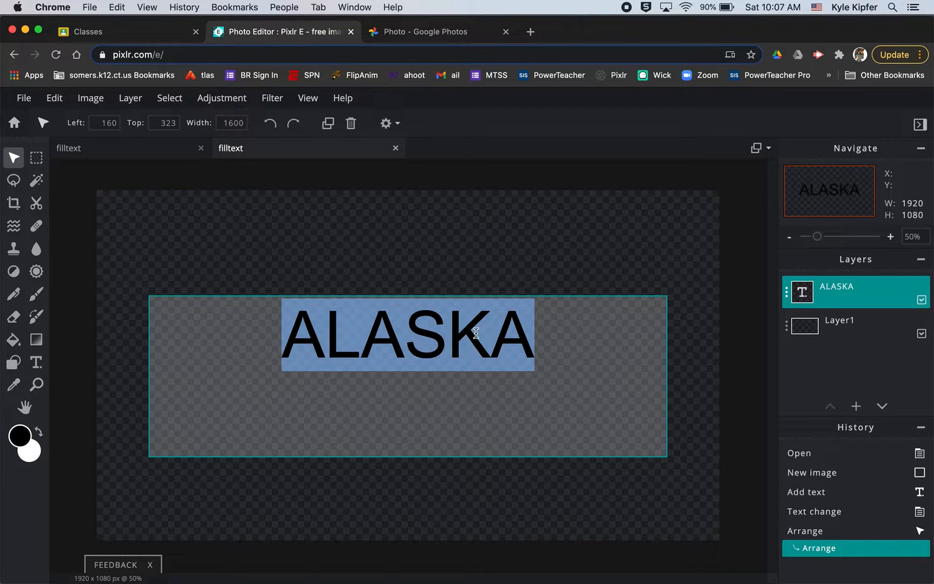
pyautogui.moveTo(268, 123)
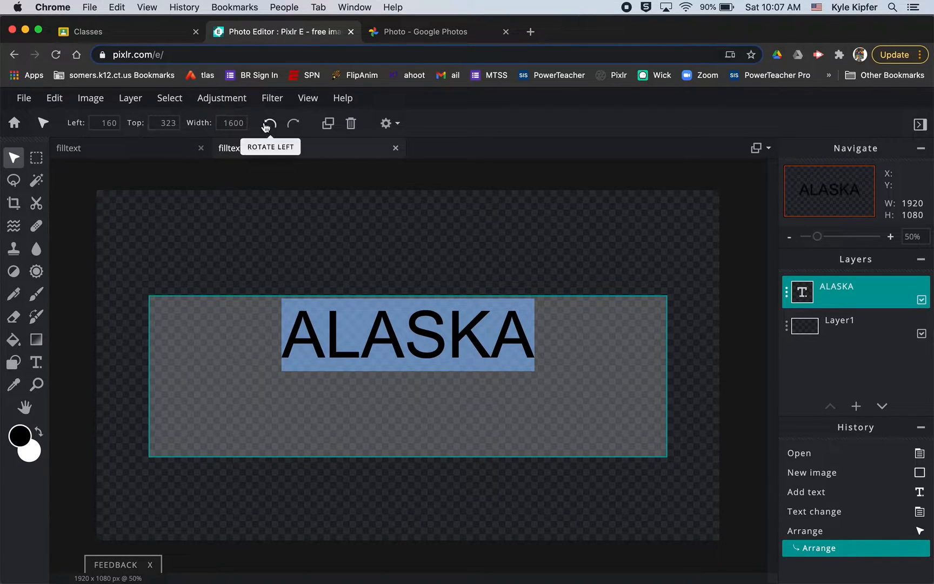
pyautogui.click(36, 362)
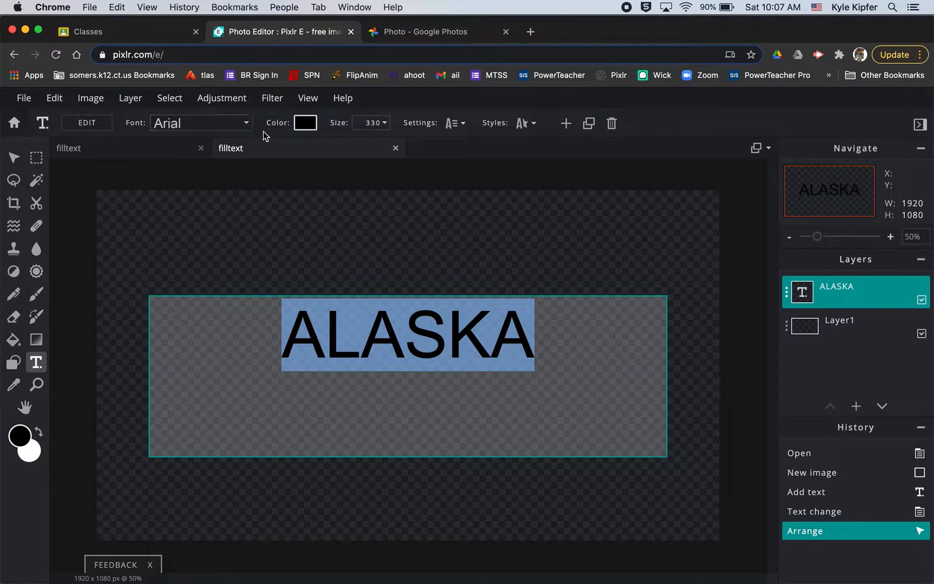
# Switch the ALASKA text font to Molot
pyautogui.click(199, 122)
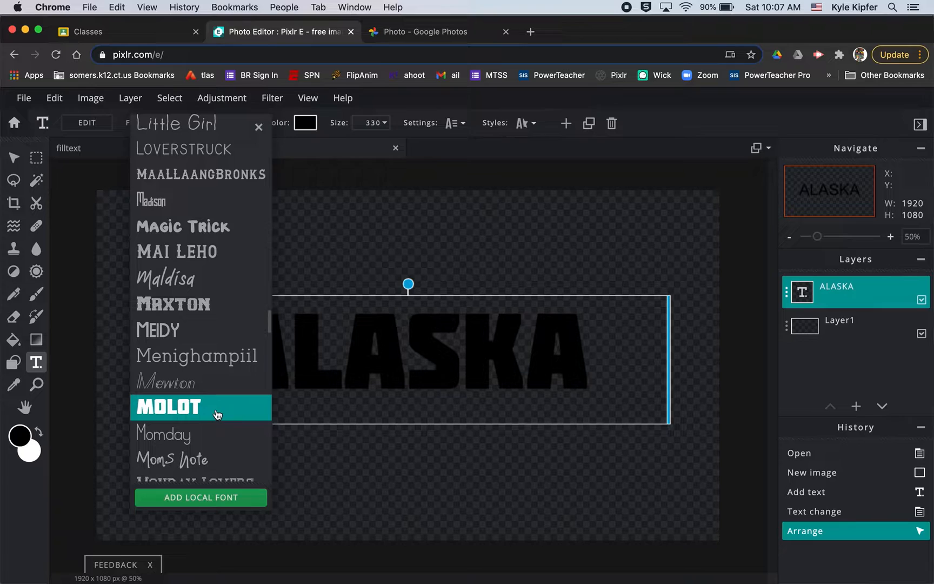
pyautogui.moveTo(191, 413)
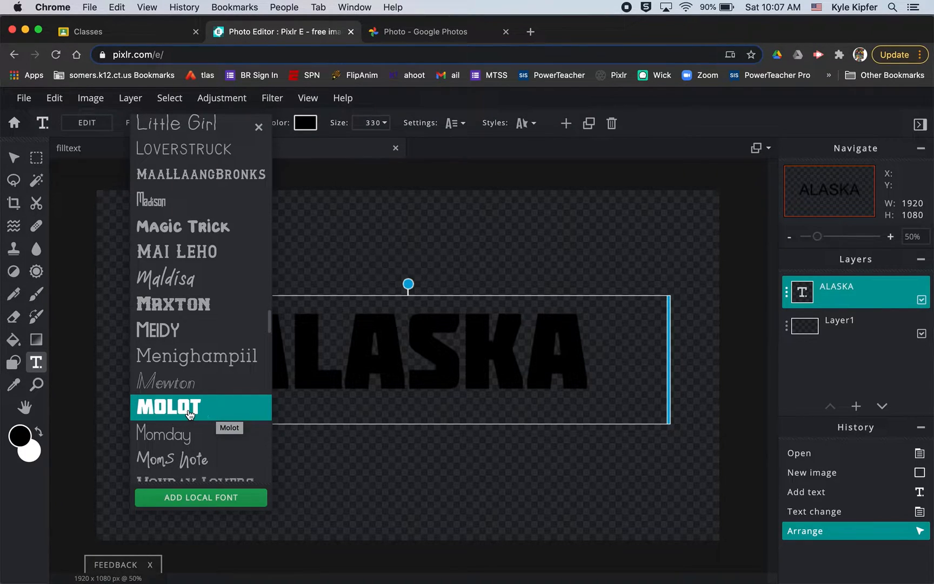
pyautogui.click(169, 408)
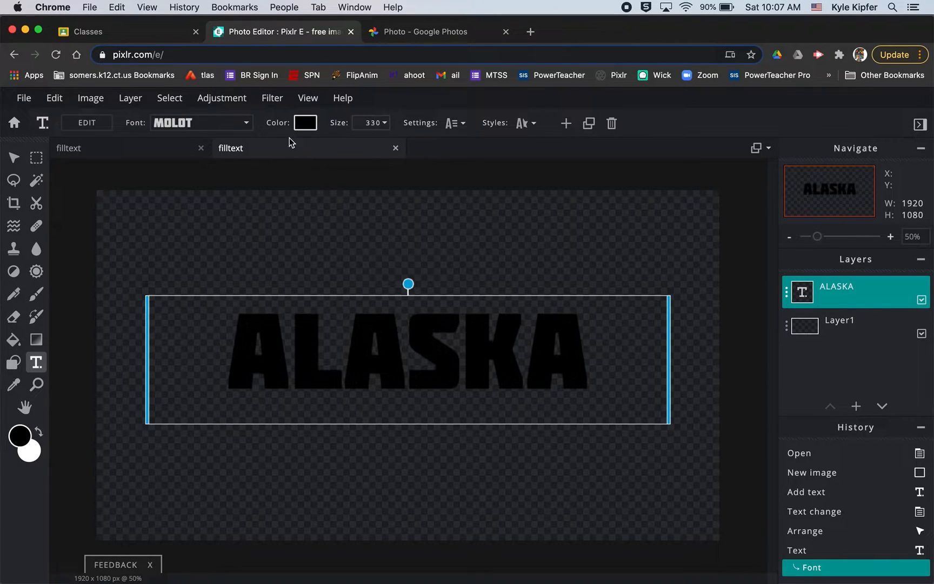
pyautogui.moveTo(329, 132)
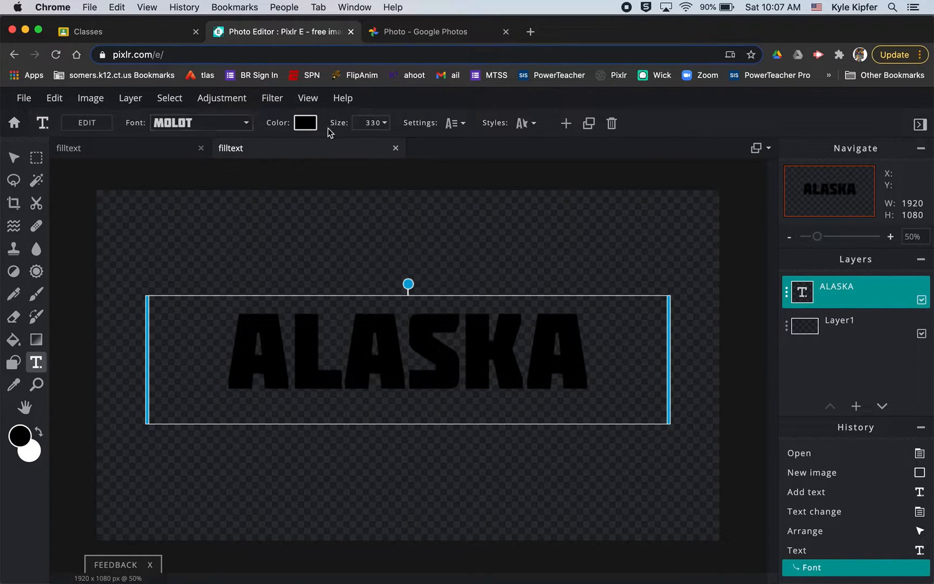
pyautogui.moveTo(305, 123)
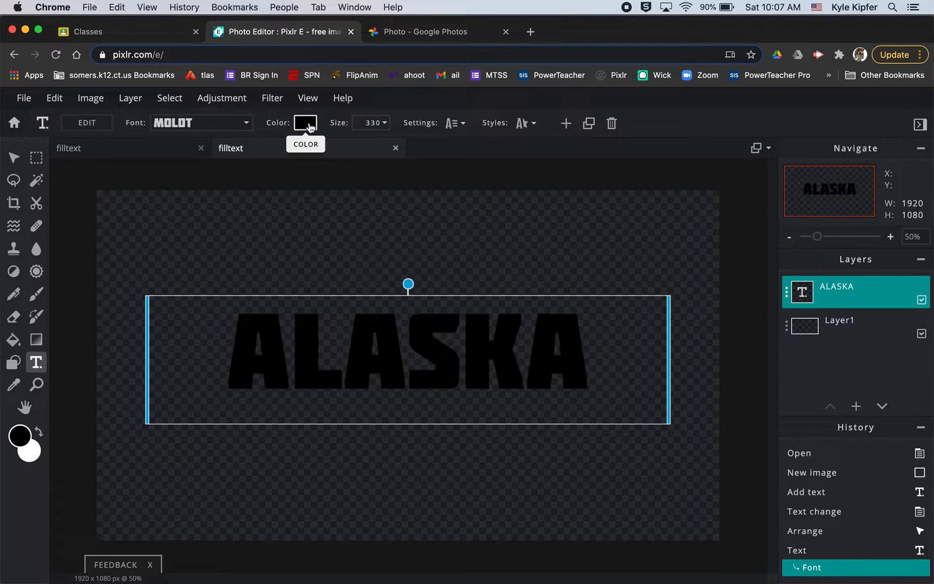
# Change the ALASKA text colour from black to white
pyautogui.click(305, 122)
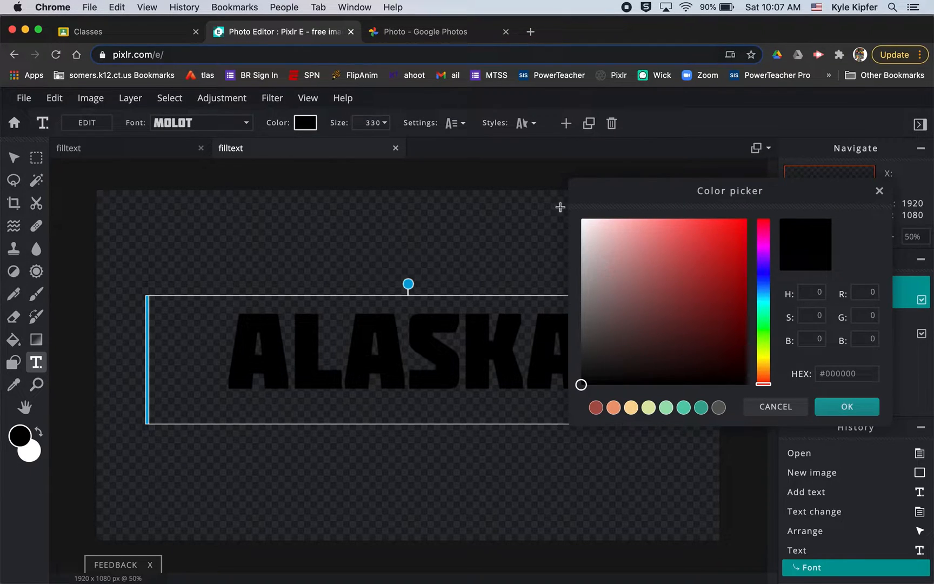
pyautogui.click(583, 218)
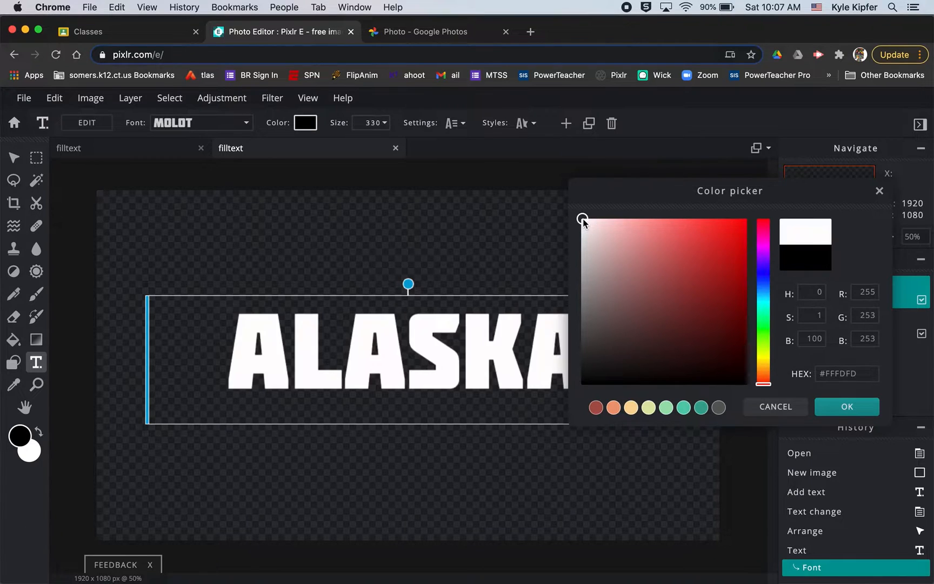
pyautogui.click(846, 406)
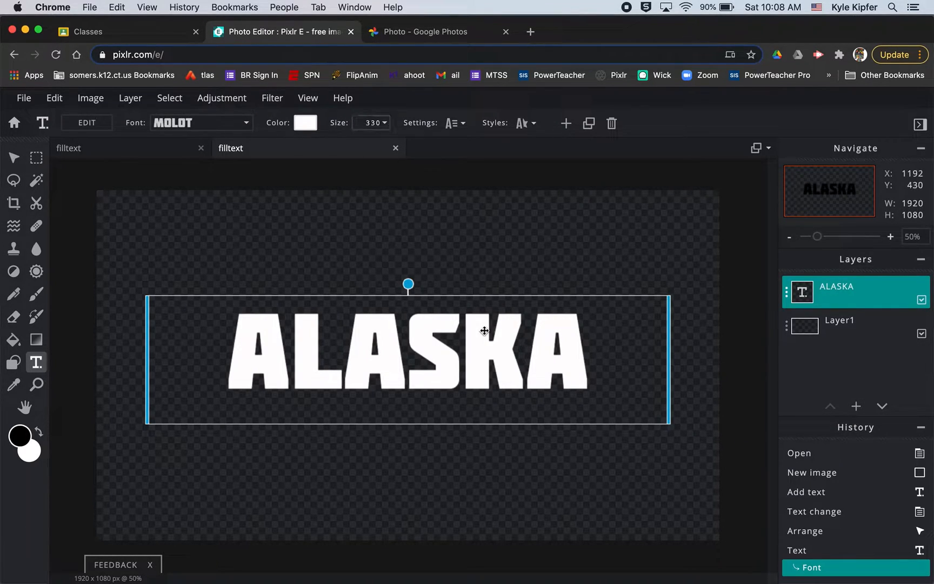
pyautogui.moveTo(382, 228)
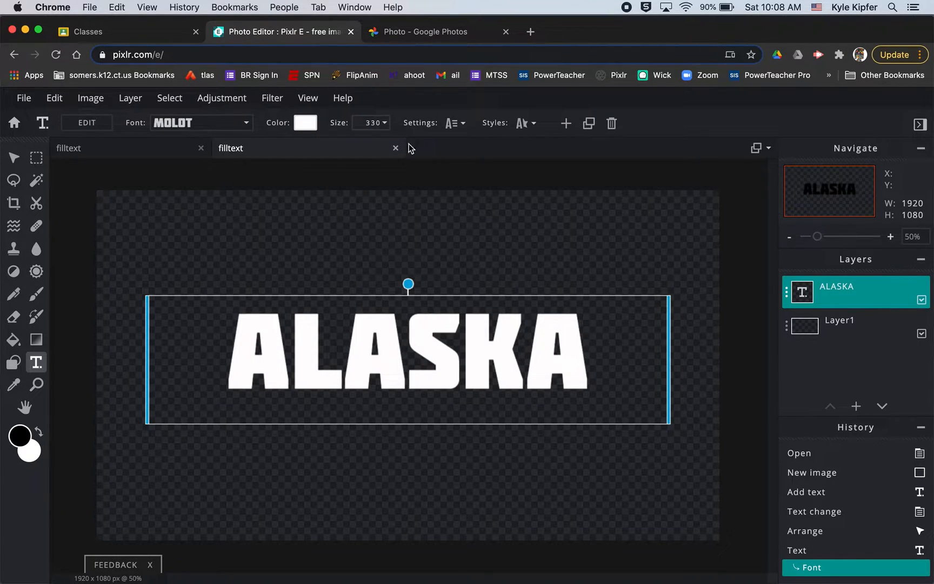
# Increase the ALASKA text size to about 421 using the size slider
pyautogui.click(372, 122)
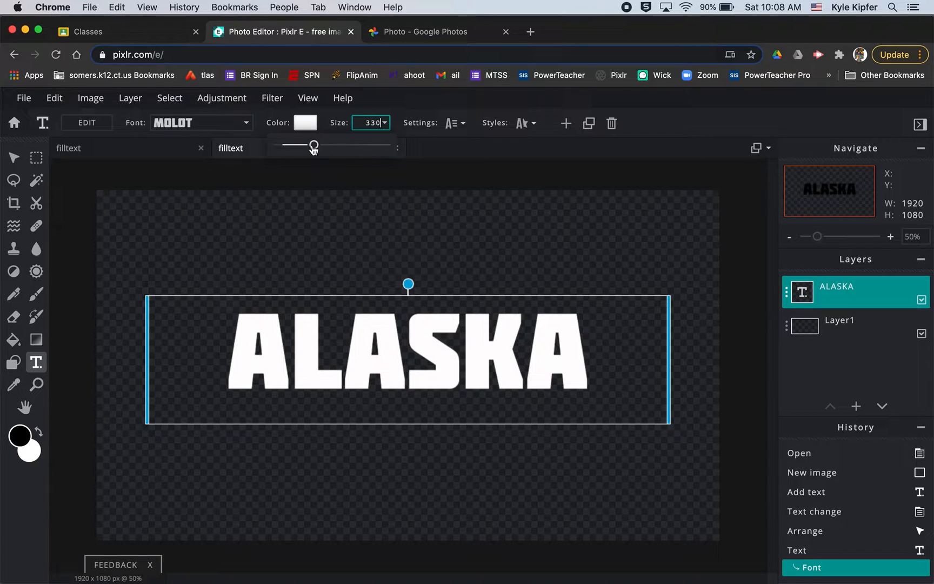
pyautogui.moveTo(315, 144); pyautogui.dragTo(320, 145)
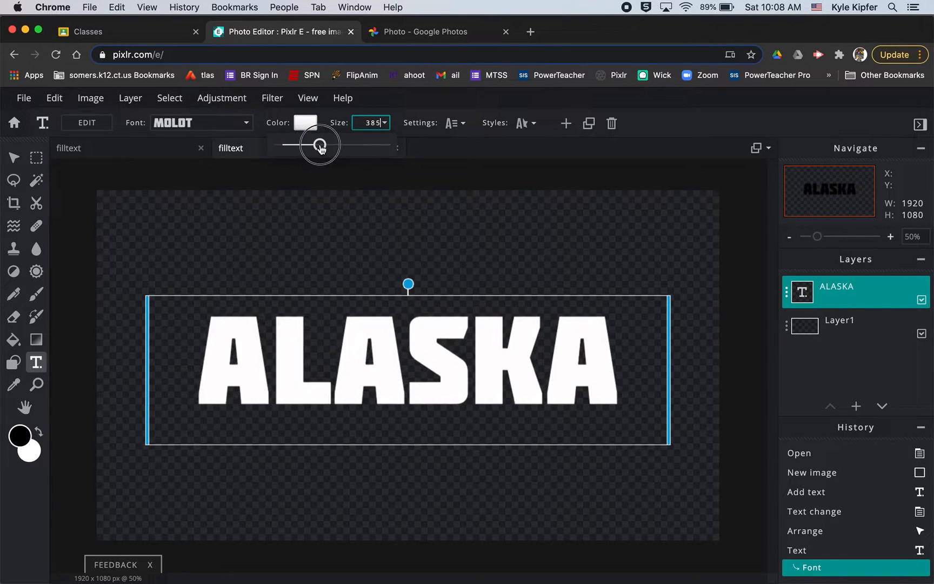
pyautogui.moveTo(321, 144); pyautogui.dragTo(319, 145)
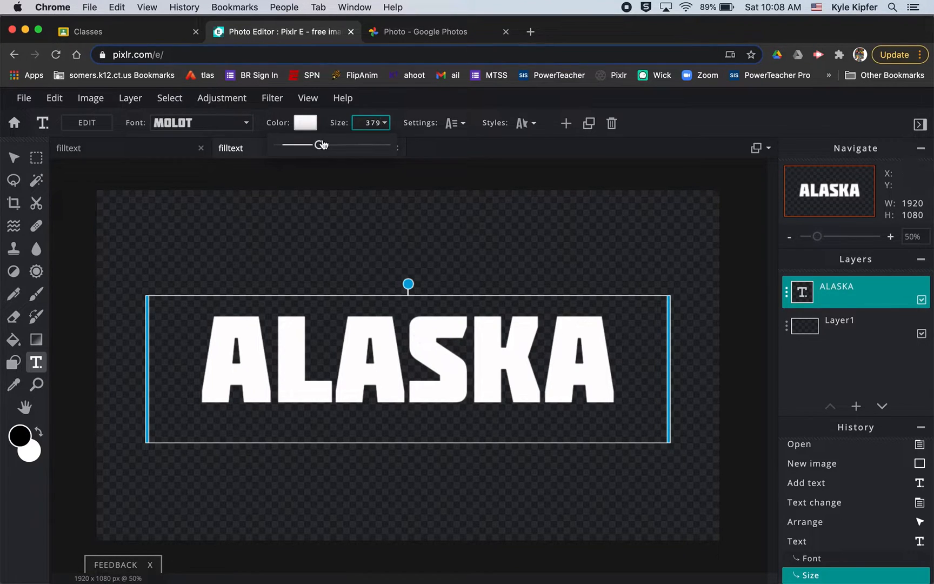
pyautogui.moveTo(321, 145); pyautogui.dragTo(322, 145)
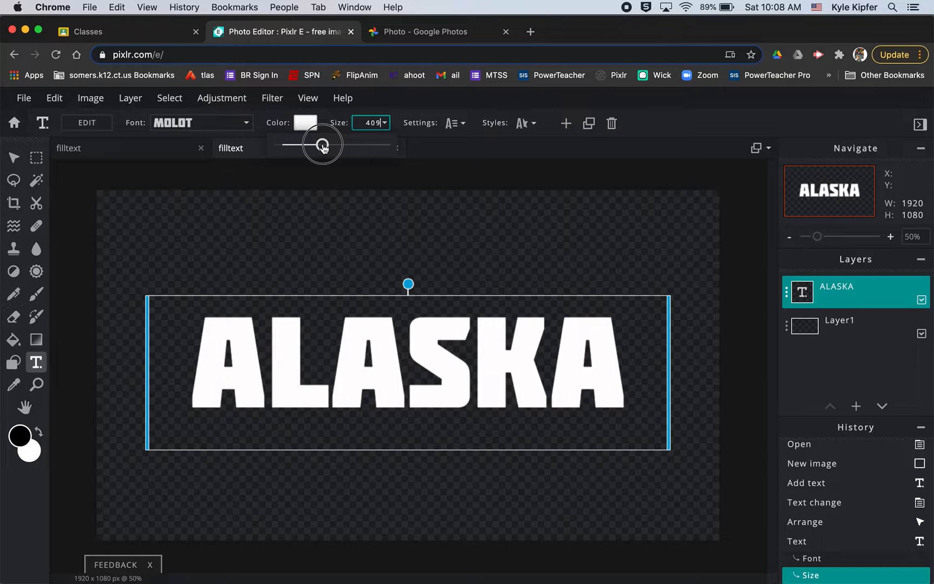
pyautogui.moveTo(322, 145); pyautogui.dragTo(325, 145)
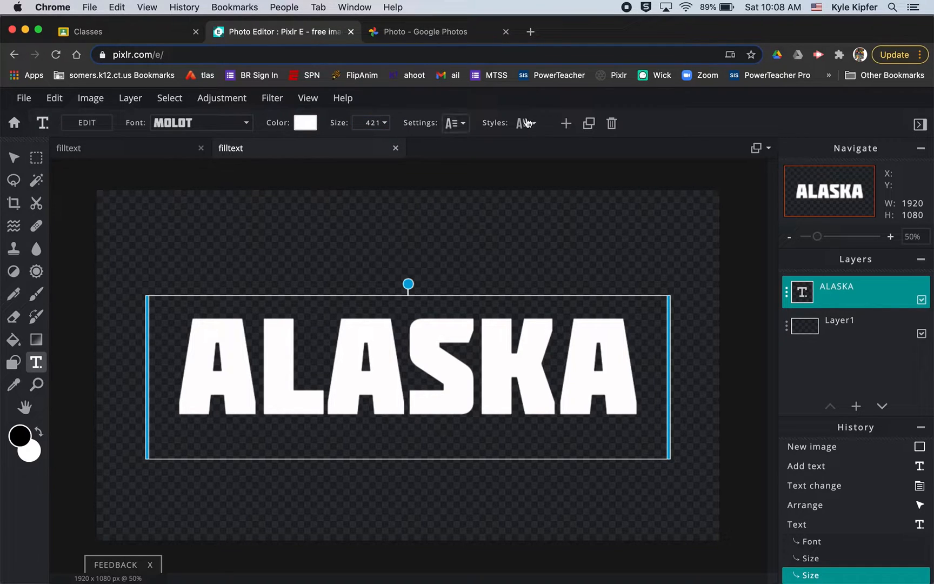
pyautogui.moveTo(496, 185)
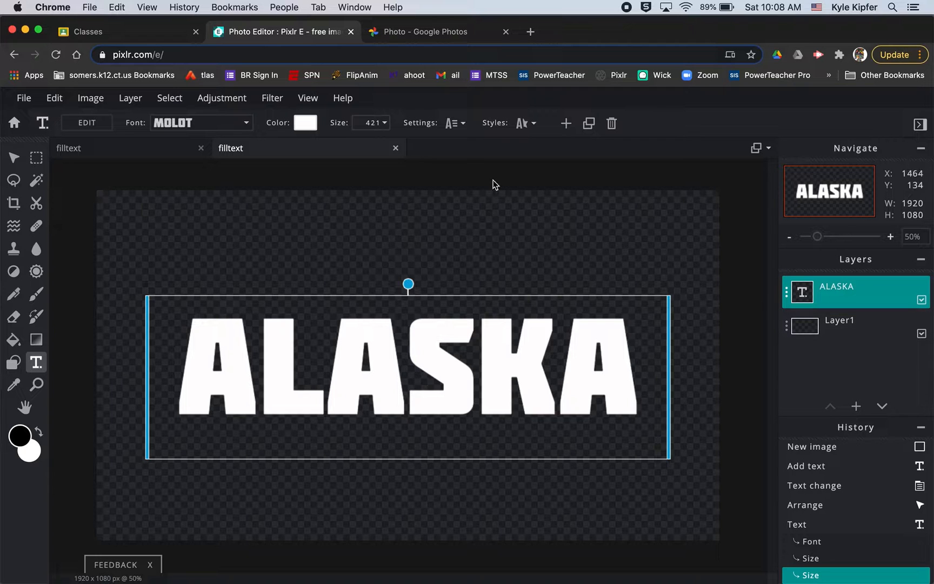
pyautogui.moveTo(432, 31)
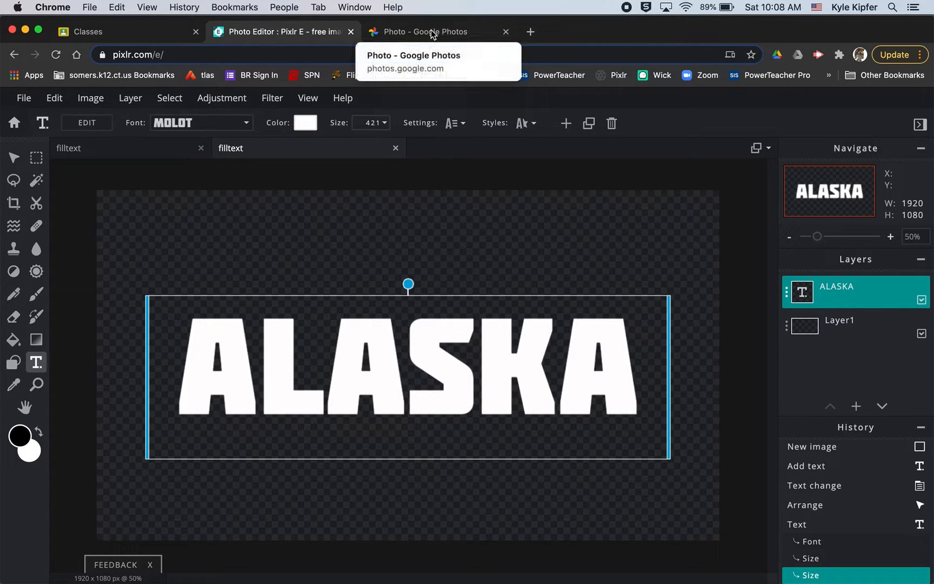
pyautogui.click(422, 31)
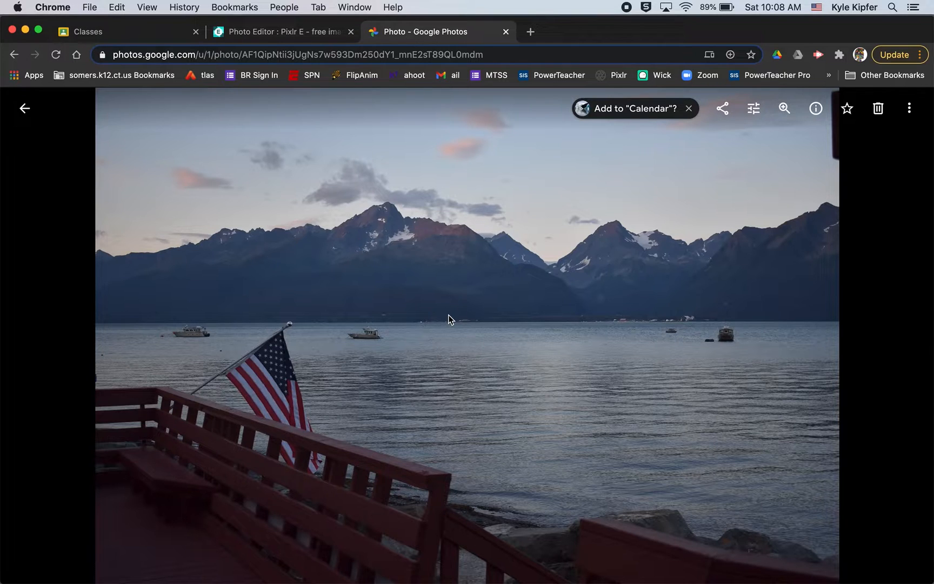
# Copy the flagged mountain-lake photo from Google Photos into the clipboard
pyautogui.rightClick(449, 319)
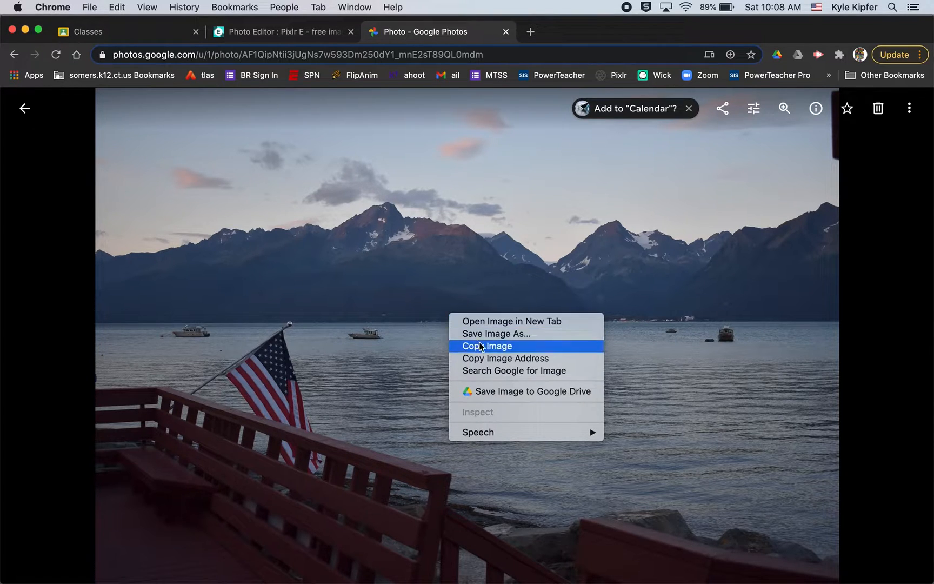
pyautogui.click(485, 346)
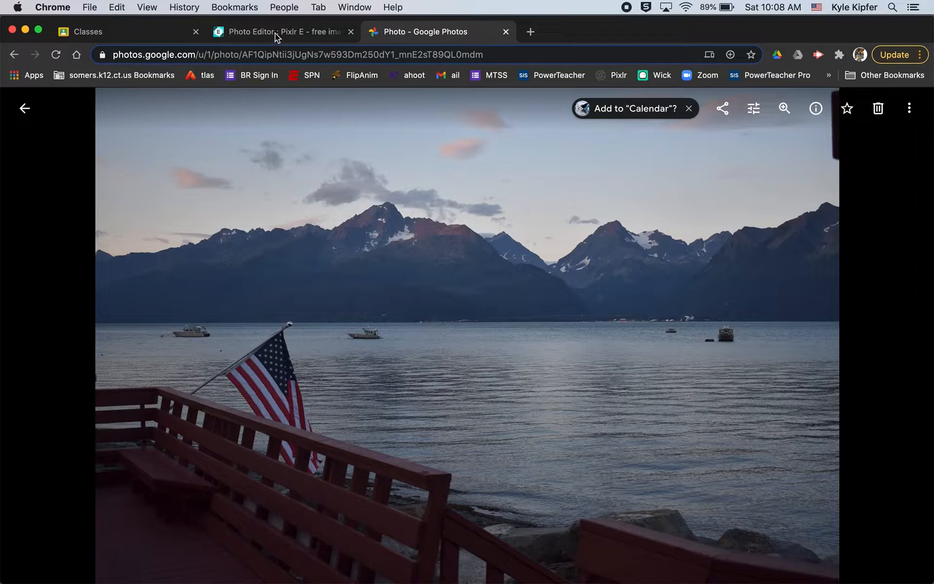
pyautogui.click(280, 31)
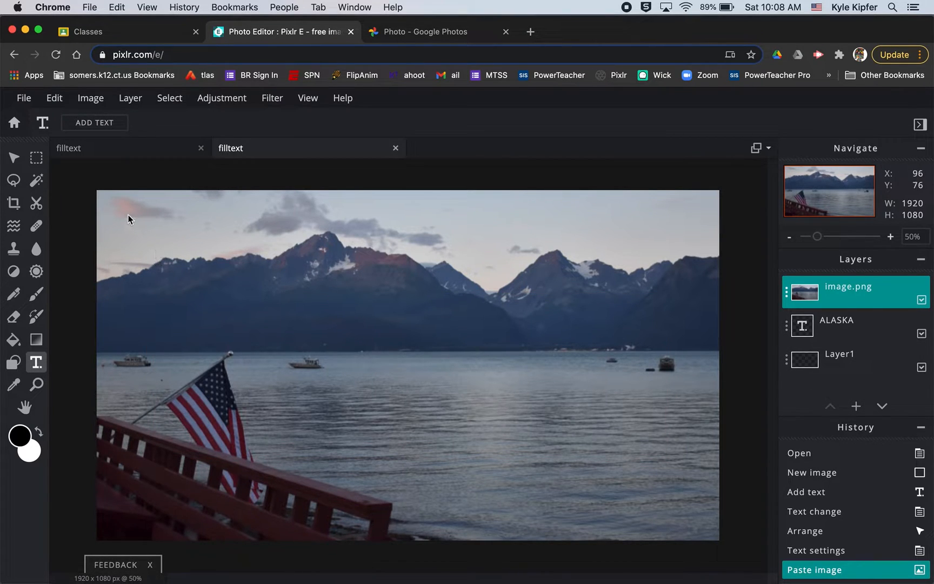
# Paste the lake photo as a new layer, zoom out, and dismiss the text prompt
pyautogui.click(846, 287)
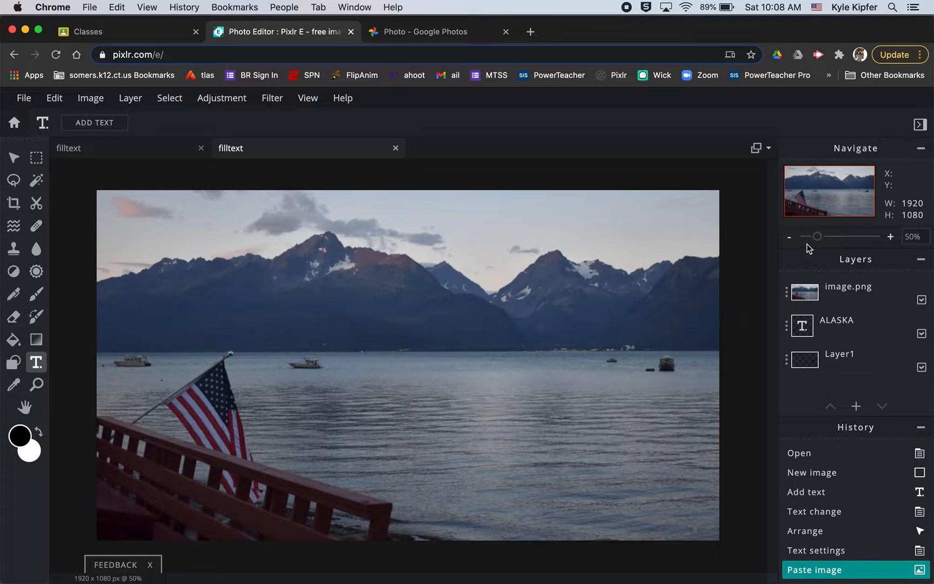
pyautogui.click(789, 237)
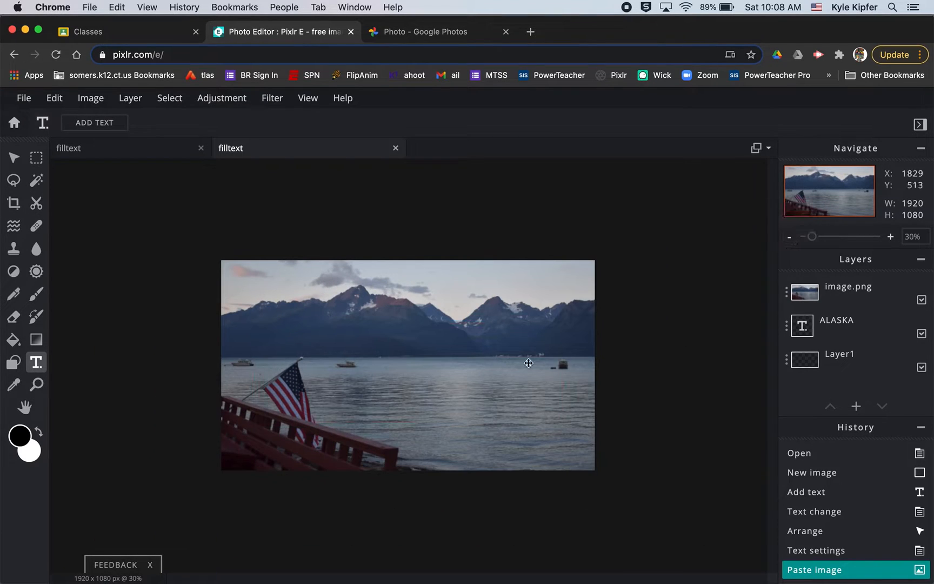
pyautogui.click(94, 123)
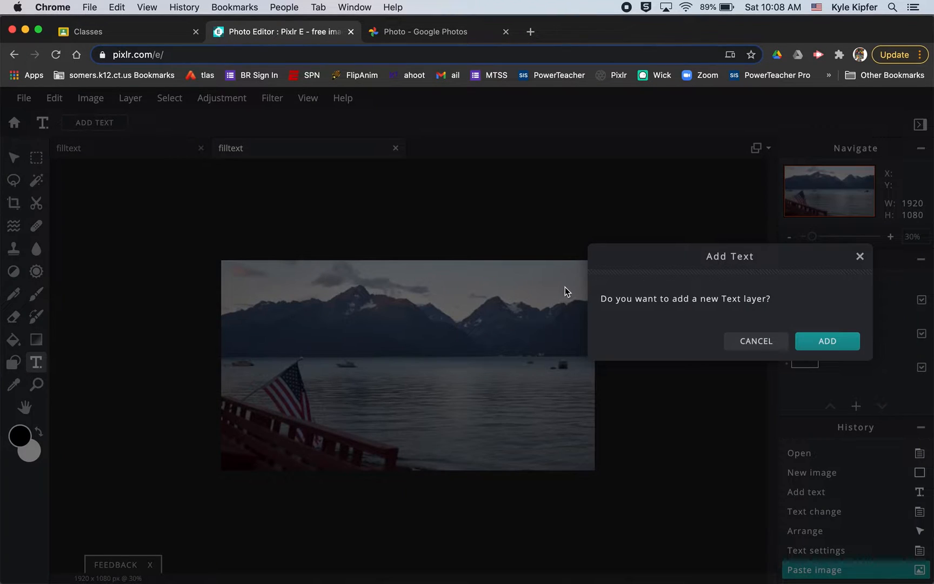
pyautogui.click(827, 340)
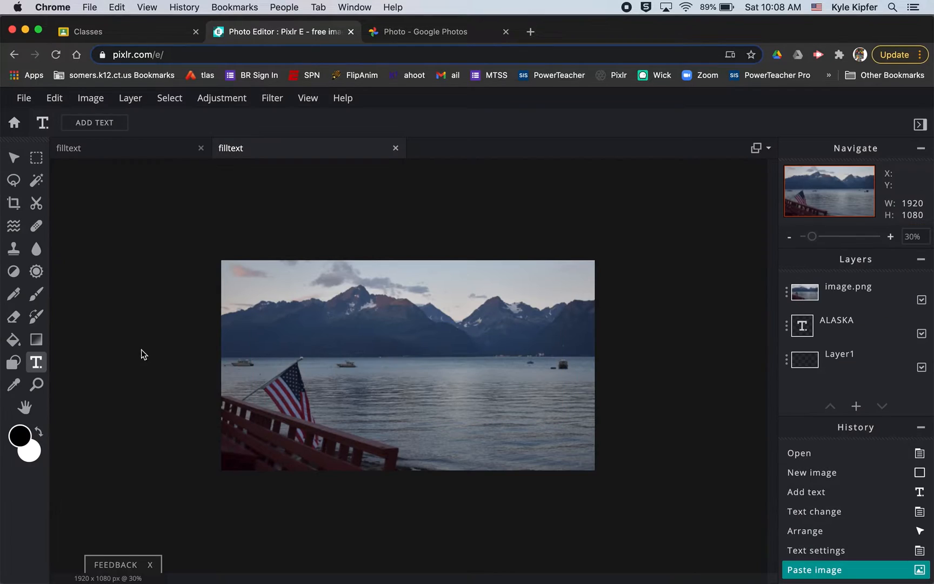
pyautogui.click(13, 157)
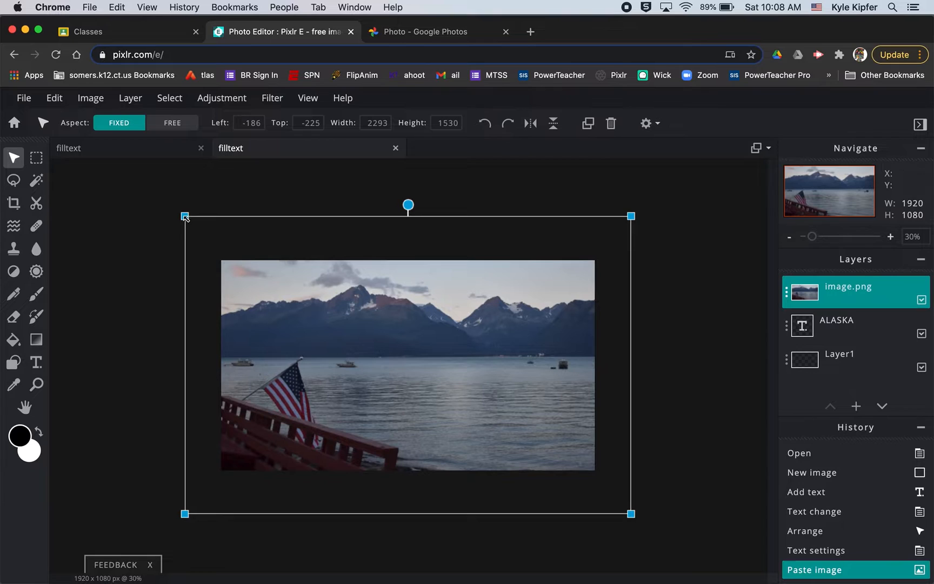
# Resize the lake photo to fit the canvas and move ALASKA above it
pyautogui.click(172, 122)
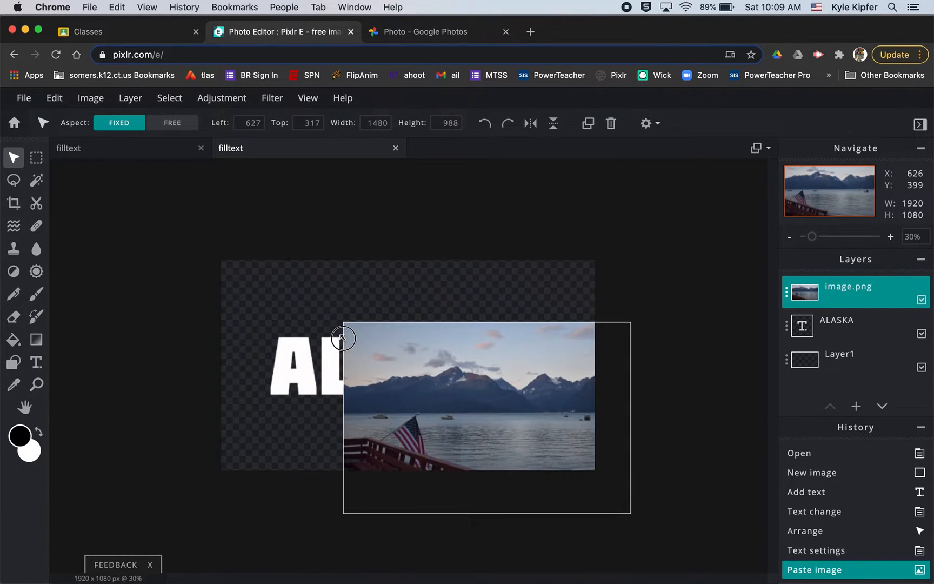
pyautogui.moveTo(471, 393); pyautogui.dragTo(398, 355)
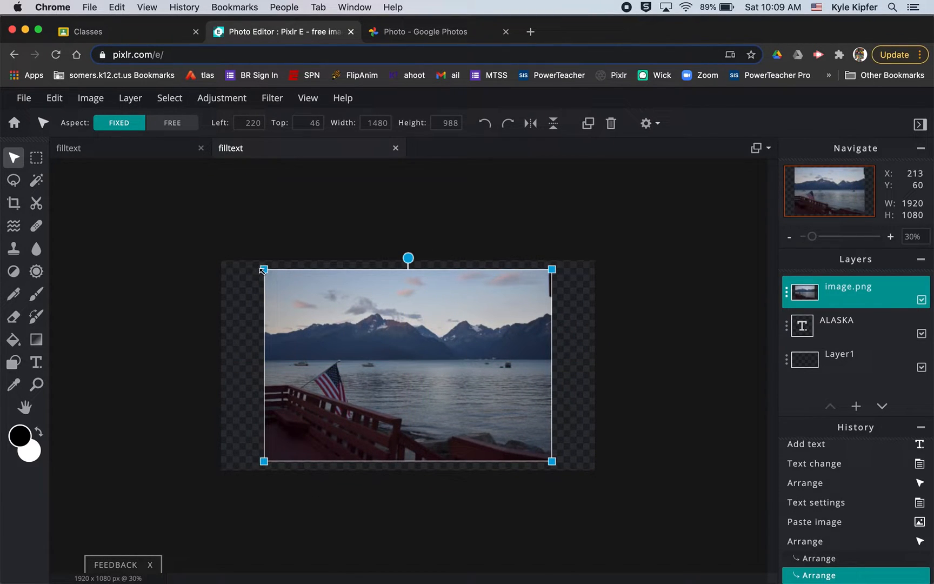
pyautogui.moveTo(262, 269); pyautogui.dragTo(256, 266)
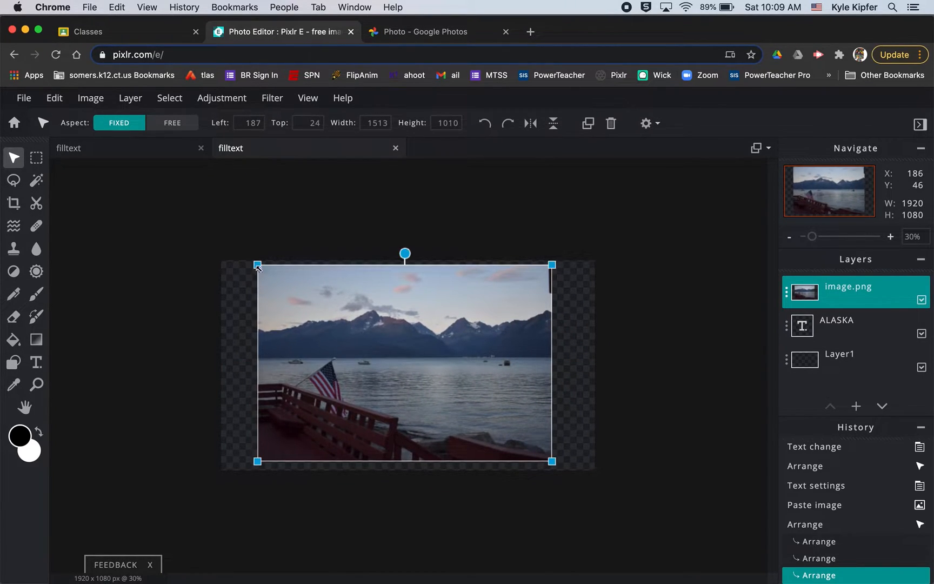
pyautogui.moveTo(551, 461); pyautogui.dragTo(555, 463)
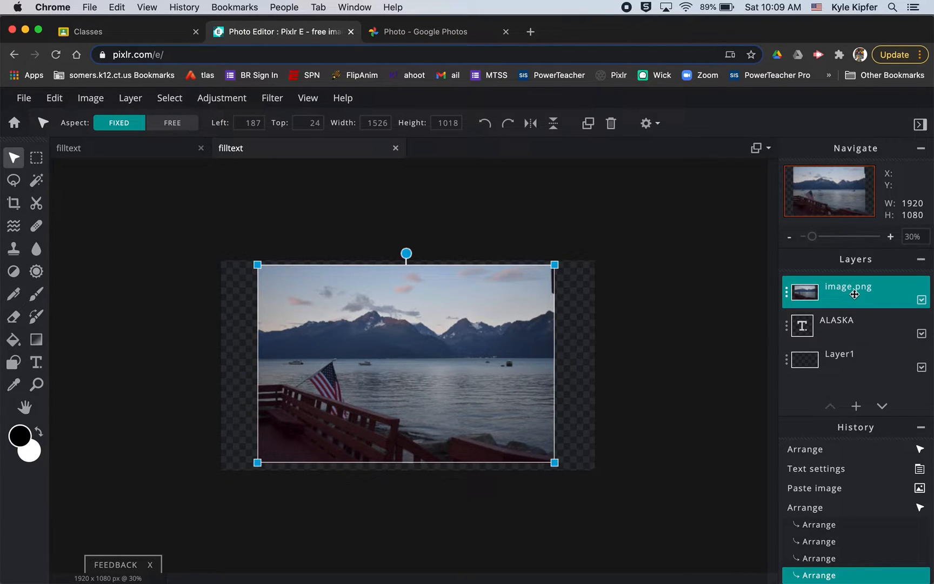
pyautogui.click(882, 405)
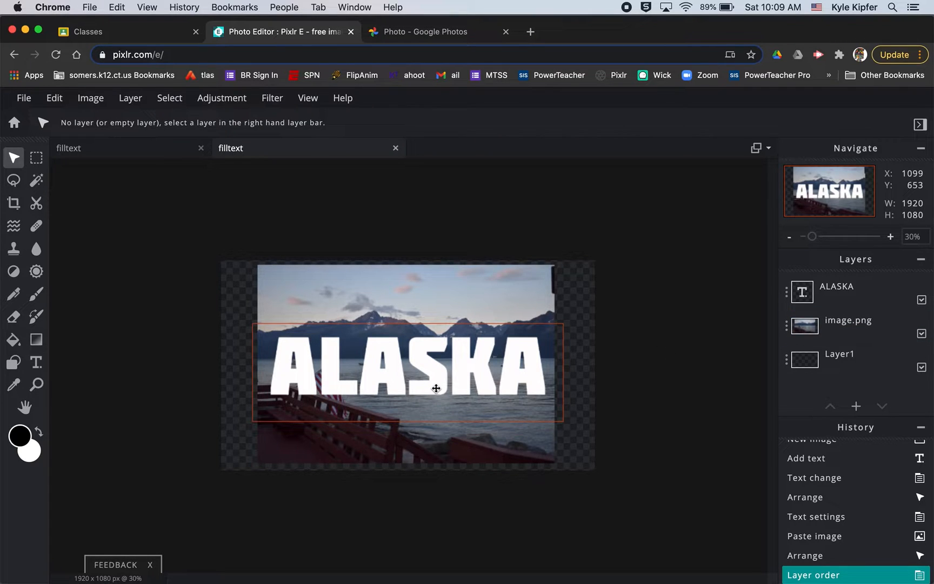
pyautogui.click(836, 287)
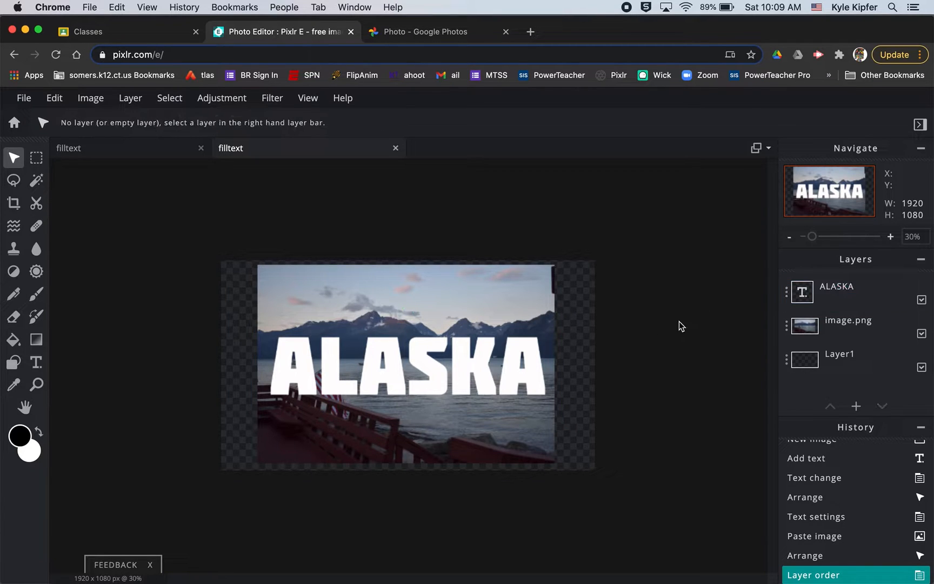
# Lower the ALASKA text over the water and rasterize the text layer
pyautogui.click(836, 286)
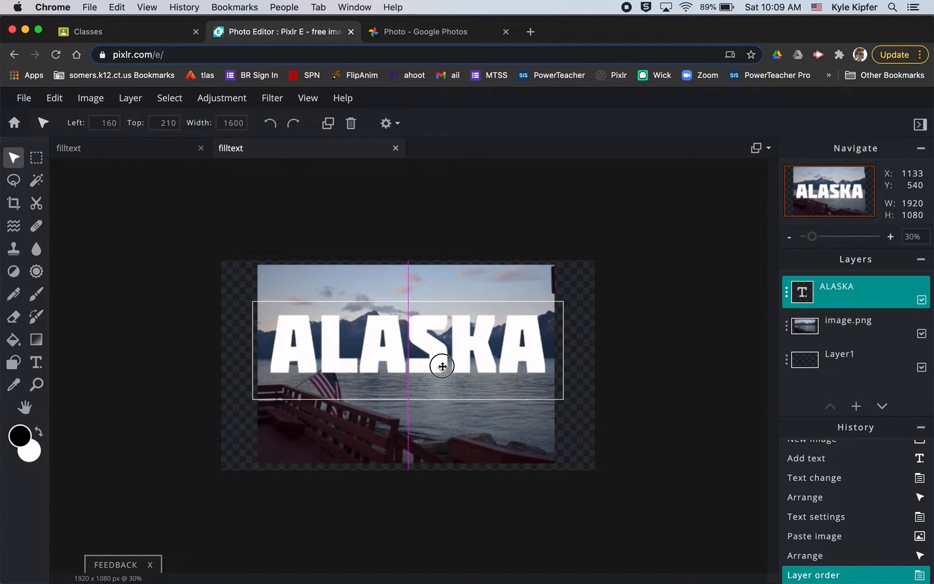
pyautogui.moveTo(442, 366); pyautogui.dragTo(442, 374)
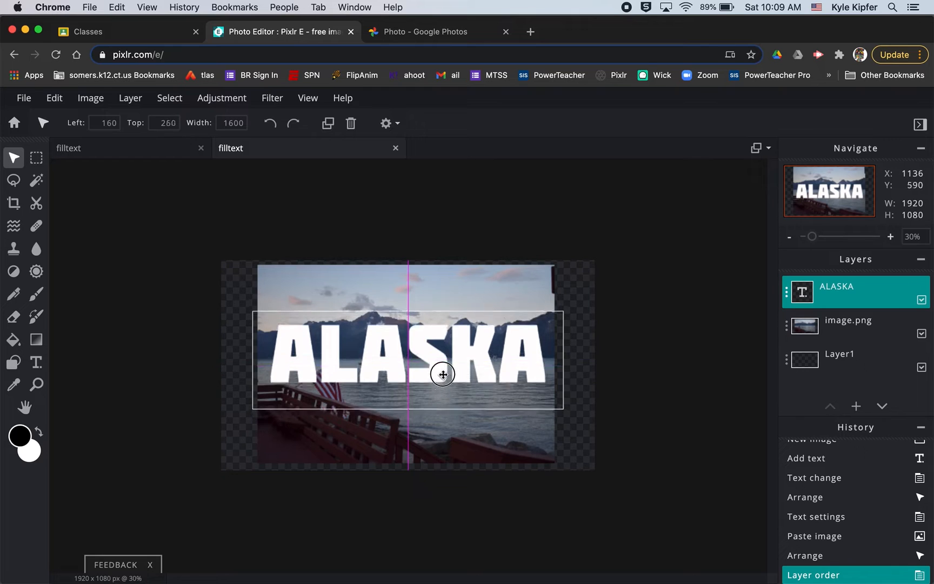
pyautogui.moveTo(442, 374); pyautogui.dragTo(443, 399)
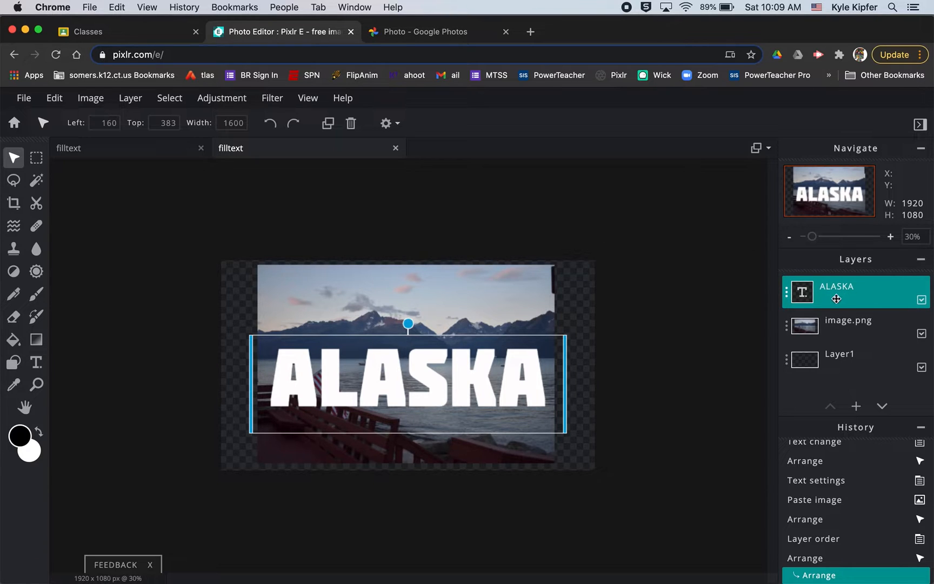
pyautogui.click(130, 98)
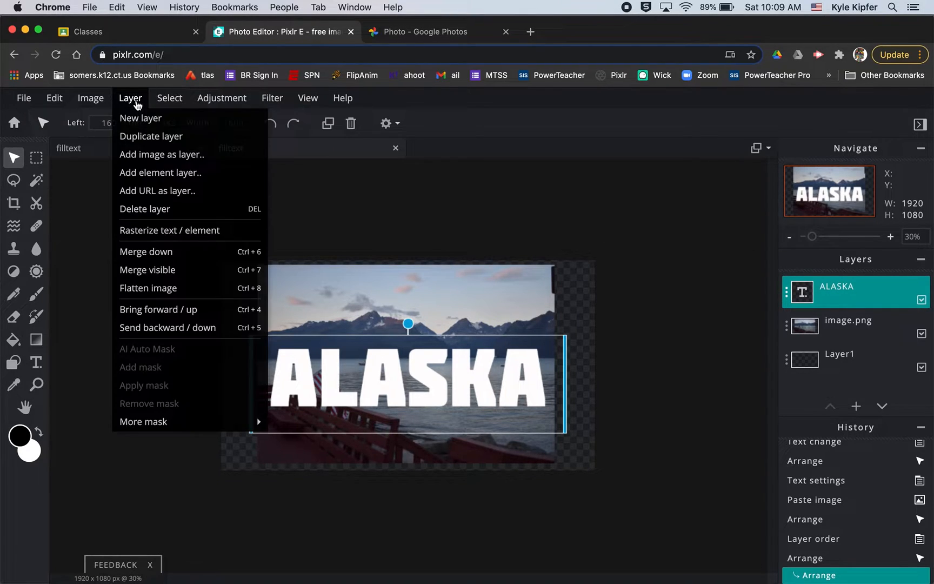
pyautogui.moveTo(169, 230)
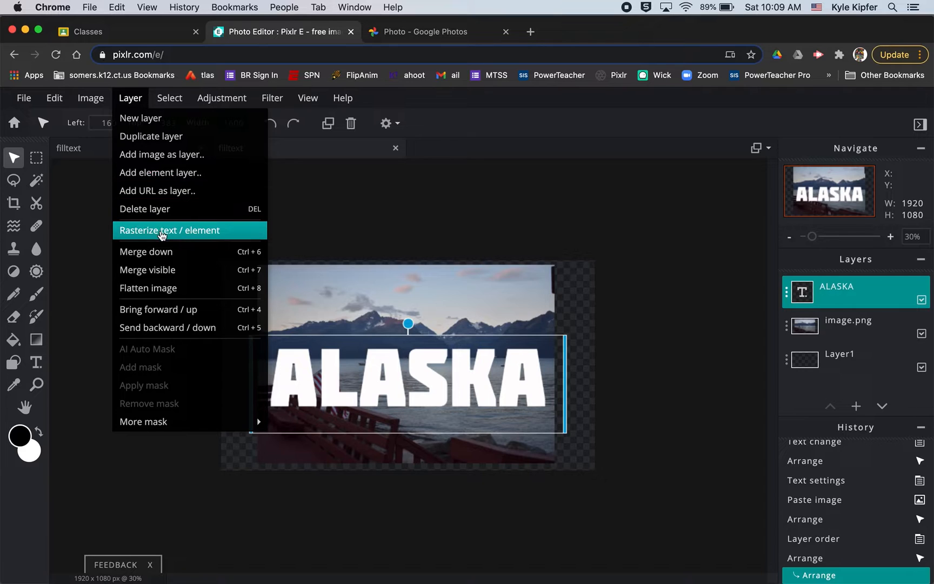
pyautogui.click(170, 230)
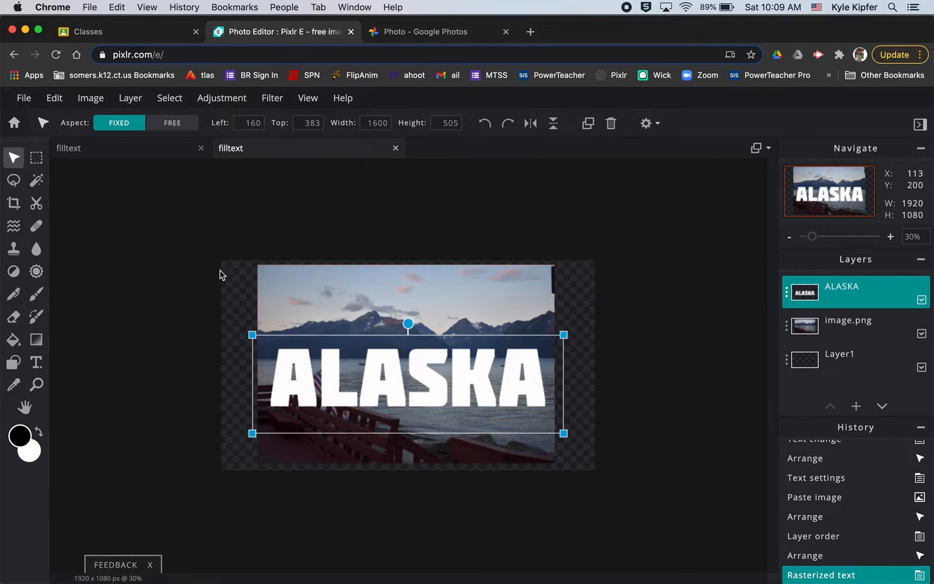
# Free-distort the ALASKA letters to span the photo's top-to-bottom edges, then apply the transform
pyautogui.click(54, 98)
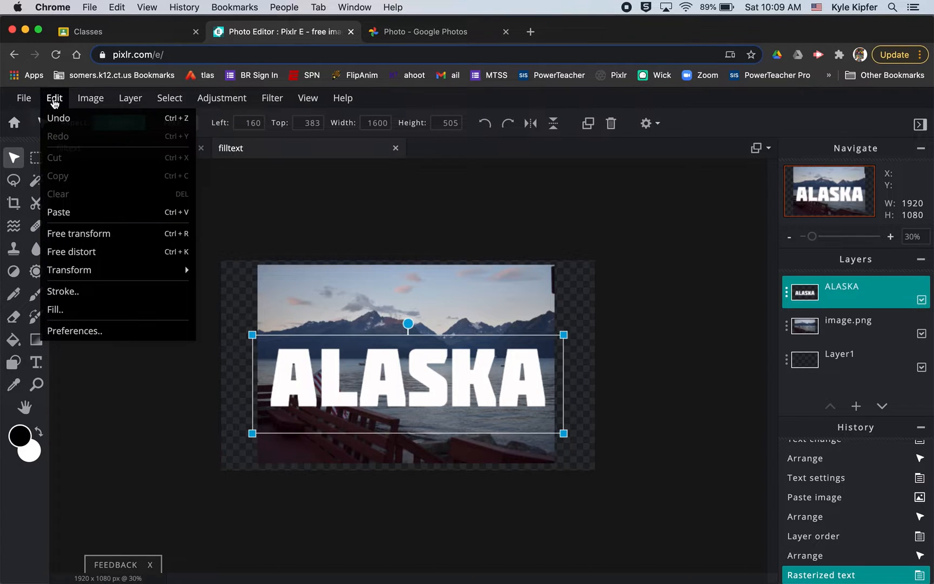
pyautogui.moveTo(90, 252)
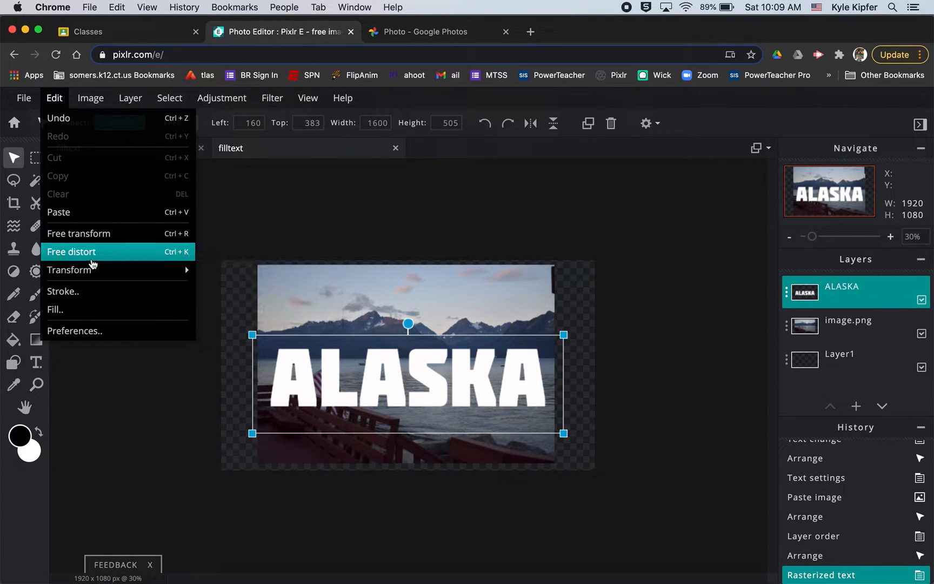
pyautogui.click(71, 252)
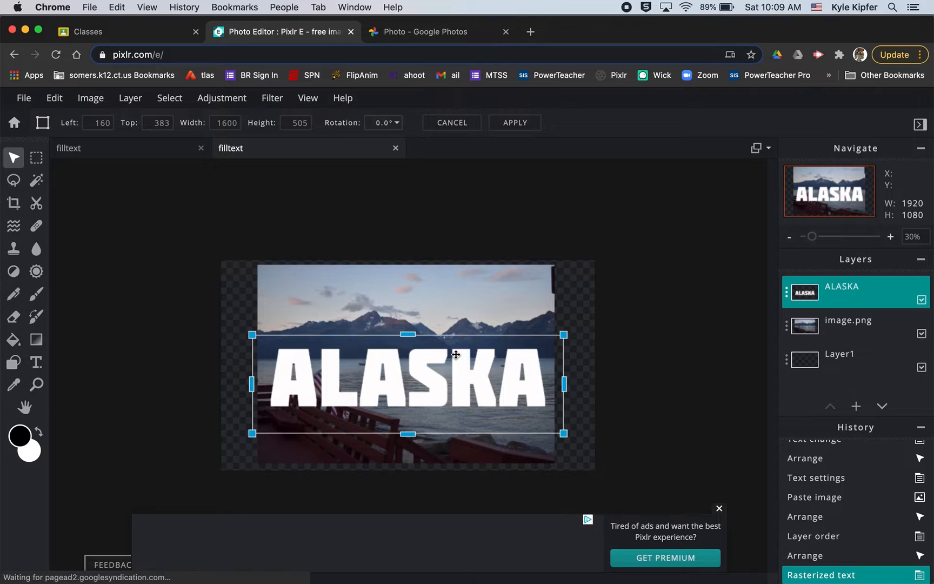
pyautogui.moveTo(407, 333); pyautogui.dragTo(409, 285)
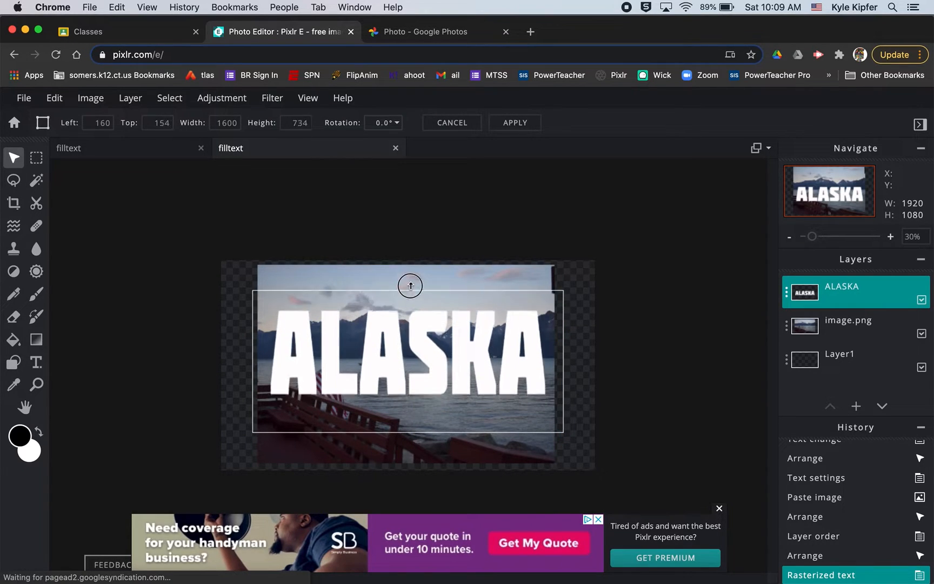
pyautogui.moveTo(410, 285); pyautogui.dragTo(408, 261)
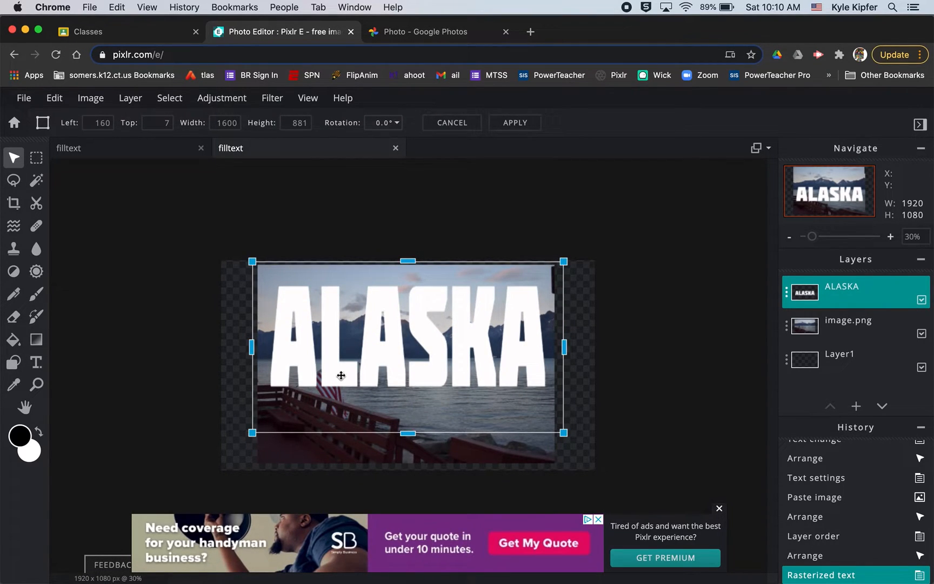
pyautogui.moveTo(408, 433); pyautogui.dragTo(409, 458)
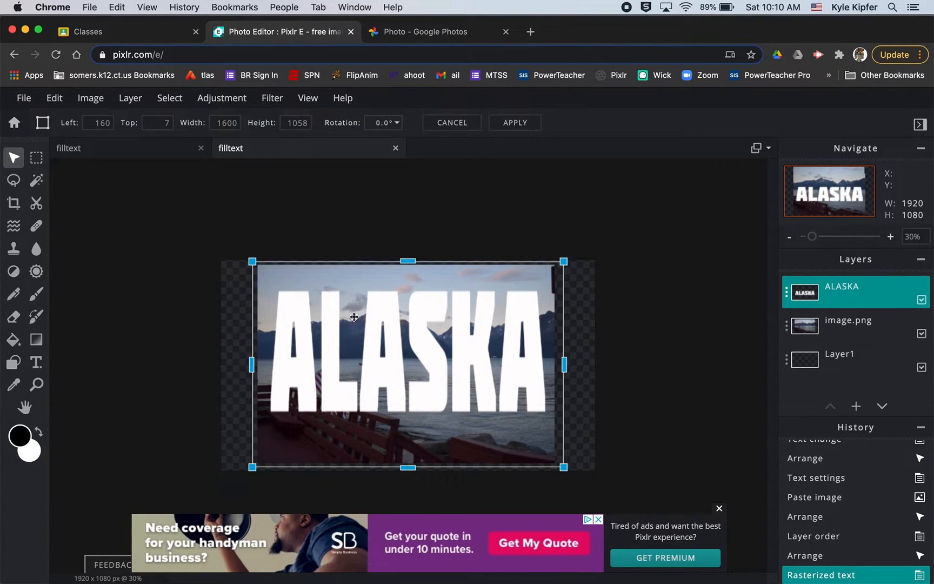
pyautogui.moveTo(480, 345)
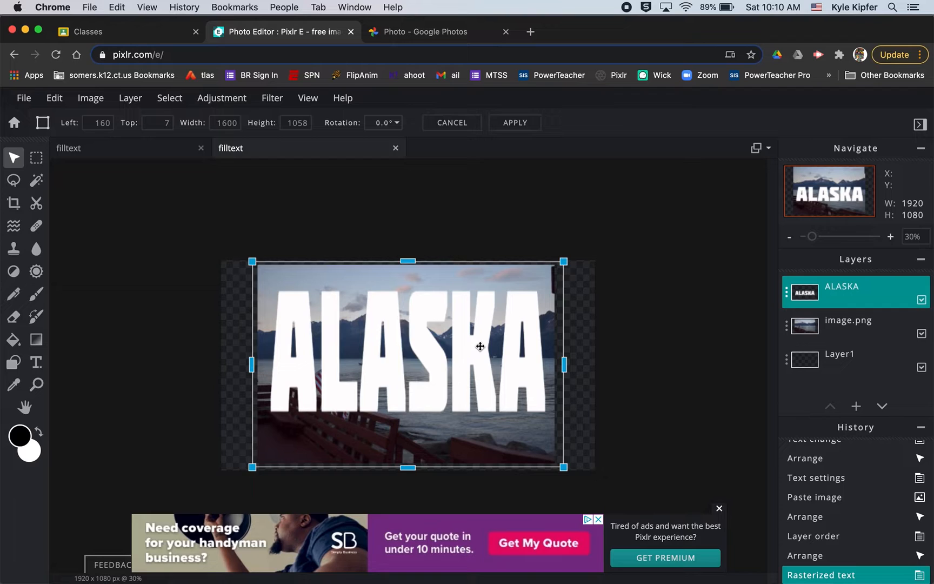
pyautogui.moveTo(414, 257)
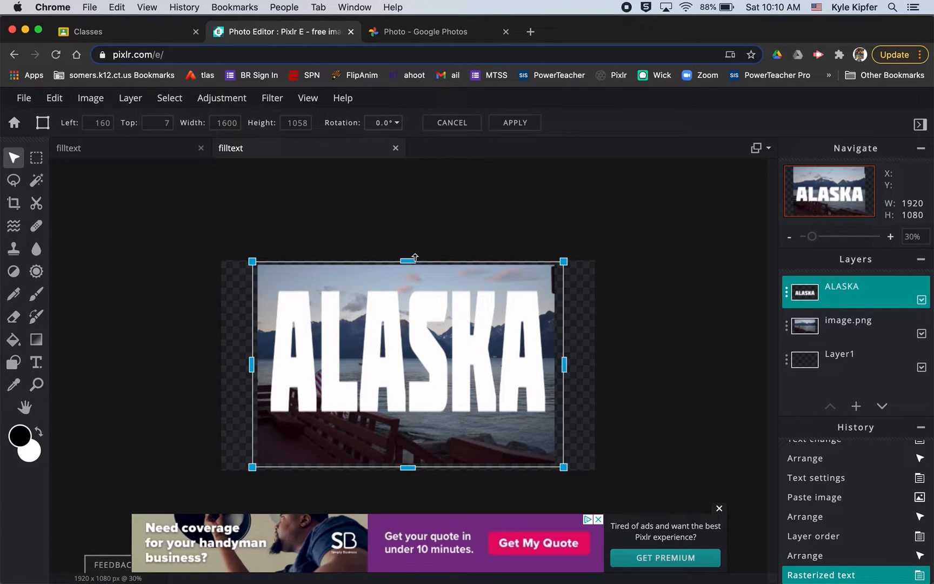
pyautogui.moveTo(409, 257); pyautogui.dragTo(409, 251)
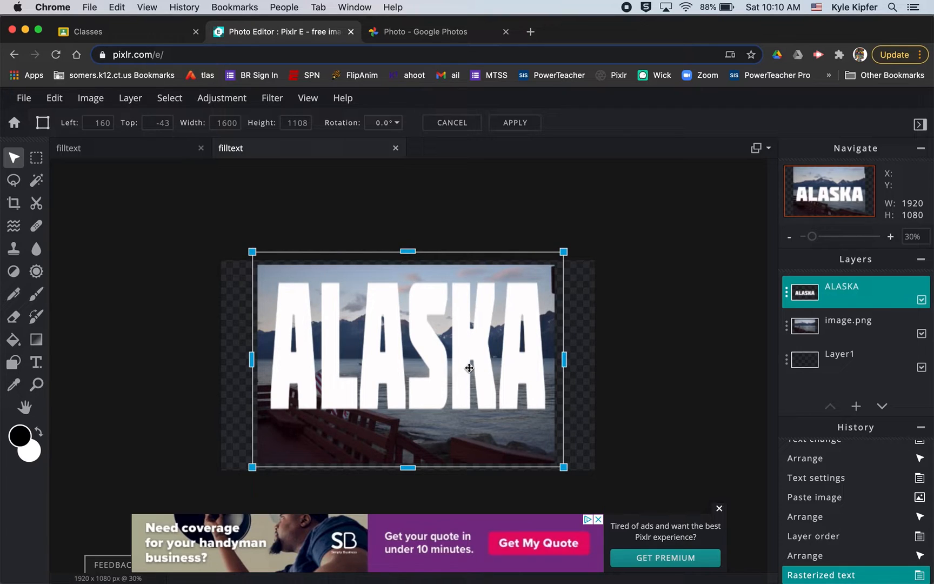
pyautogui.click(514, 123)
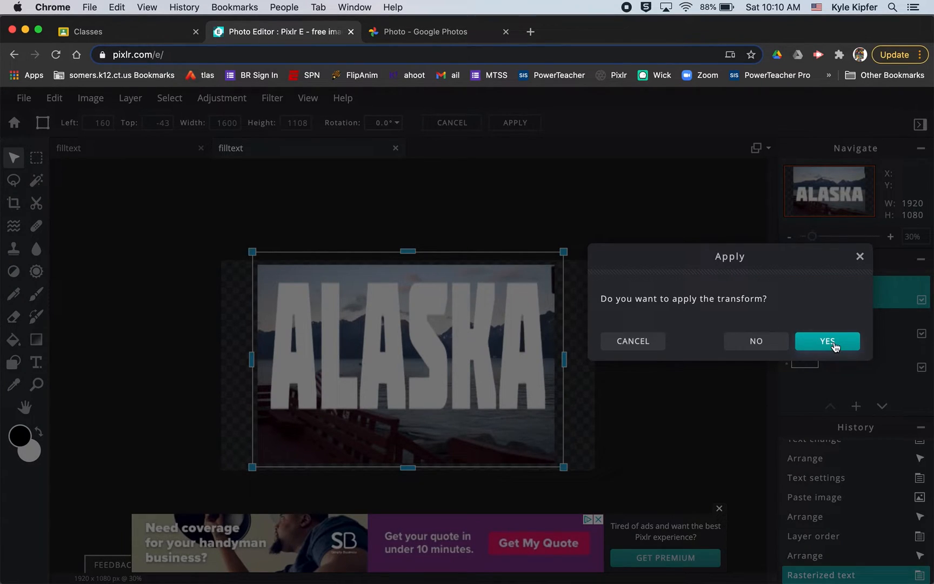
pyautogui.click(827, 341)
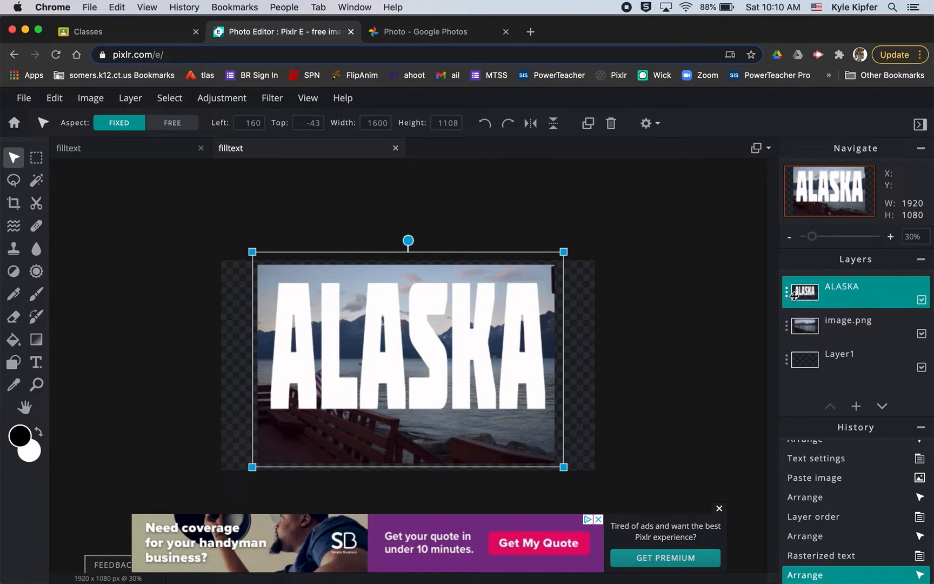
# Set the ALASKA layer's blend mode to Mask so the lake photo shows through the letters
pyautogui.click(788, 292)
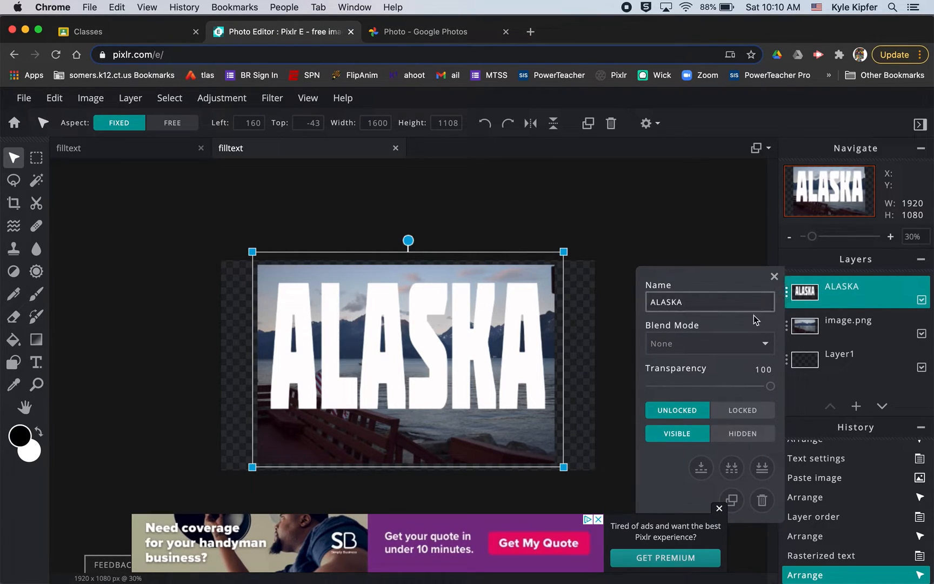
pyautogui.click(709, 344)
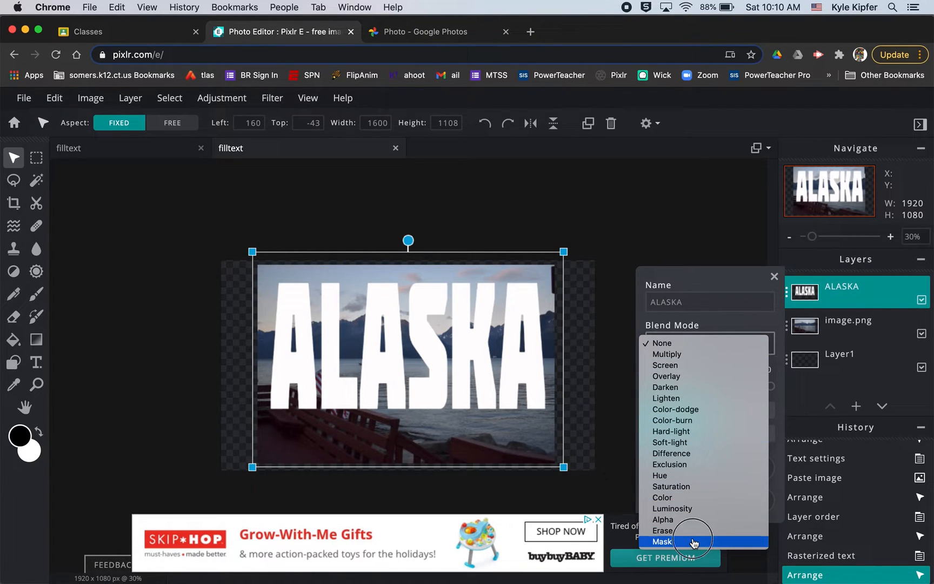
pyautogui.click(661, 542)
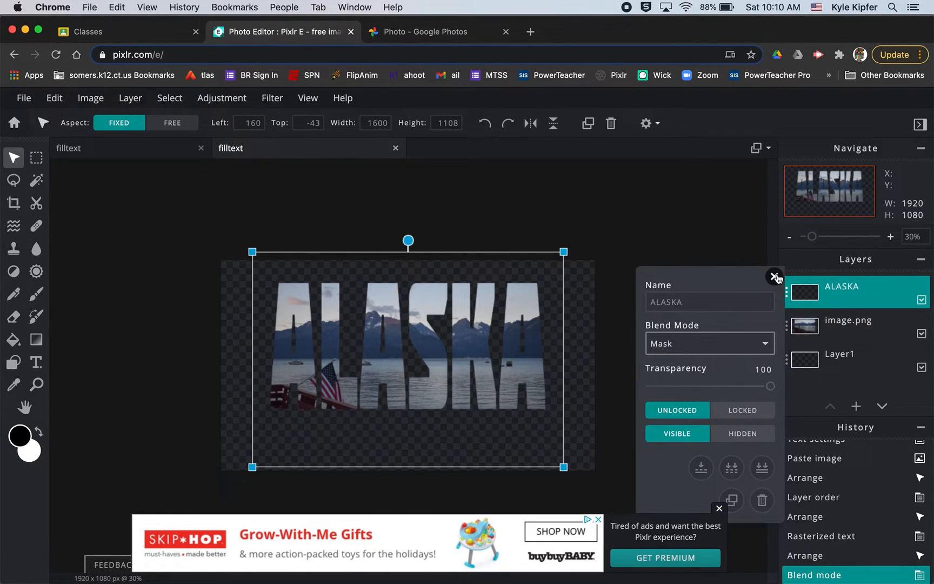
pyautogui.click(775, 277)
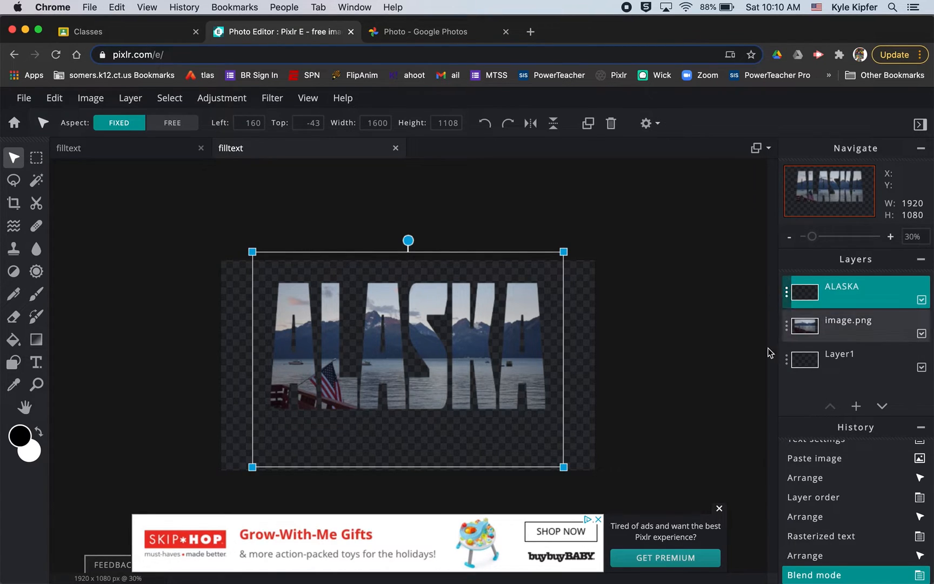
pyautogui.click(848, 321)
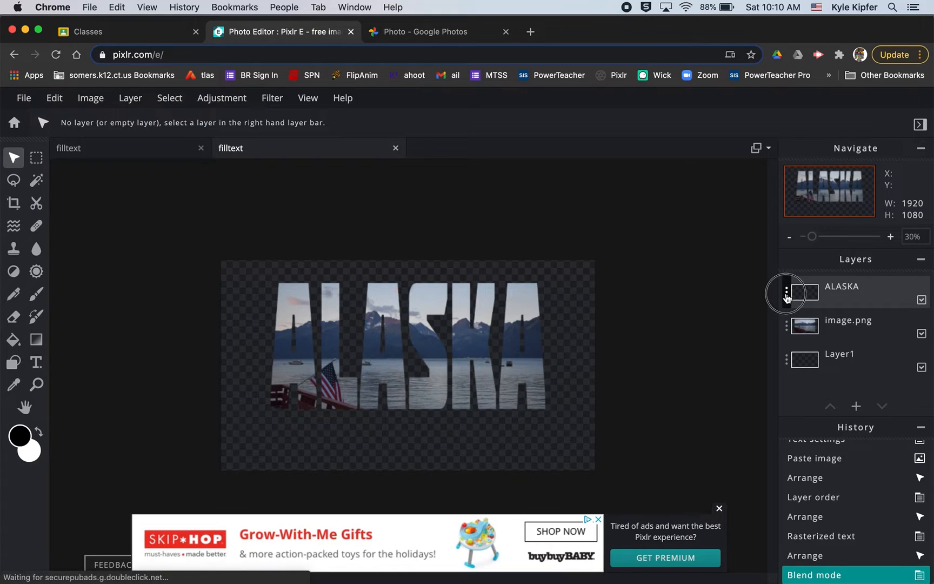
pyautogui.click(787, 292)
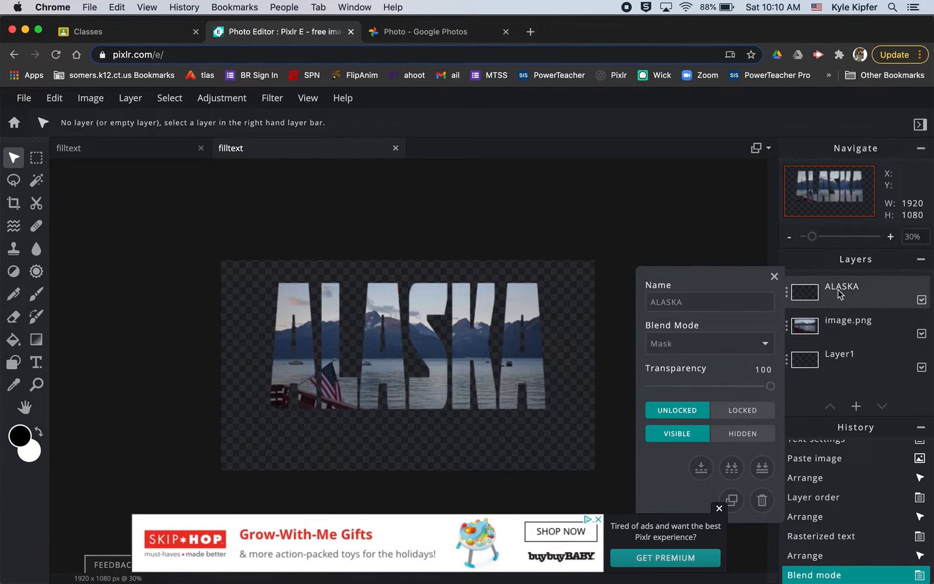
pyautogui.moveTo(701, 467)
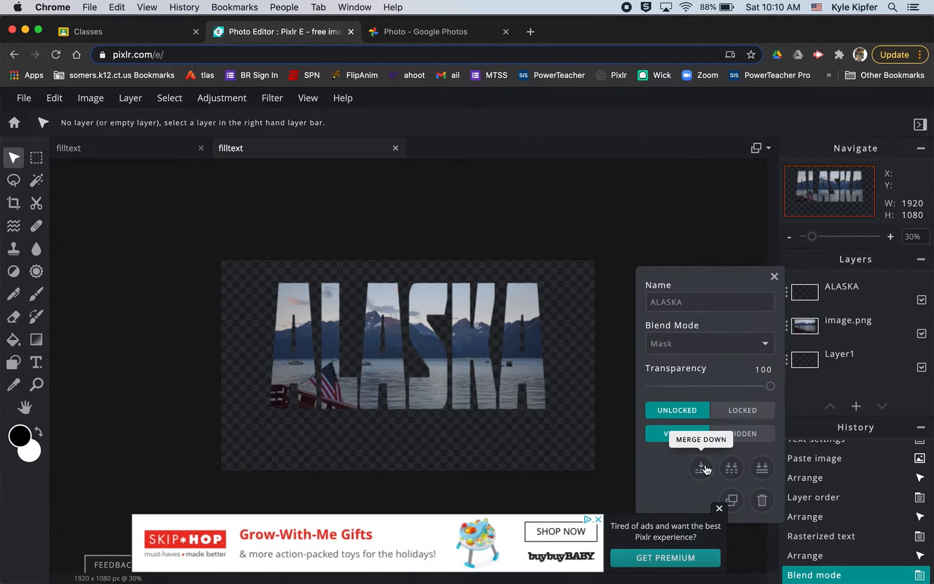
# Merge the ALASKA mask down onto the photo and drag the merged lettering to the canvas centre
pyautogui.click(700, 468)
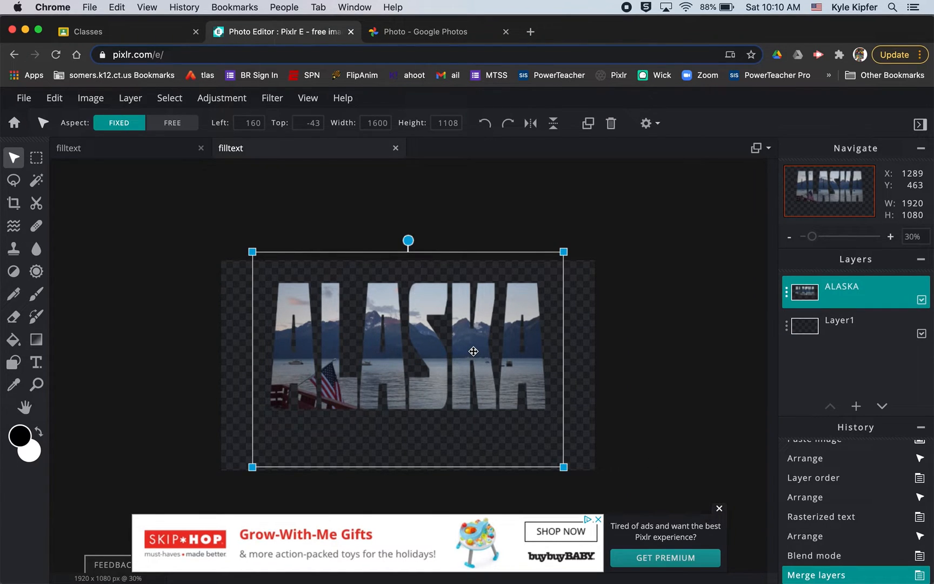
pyautogui.moveTo(473, 351); pyautogui.dragTo(426, 406)
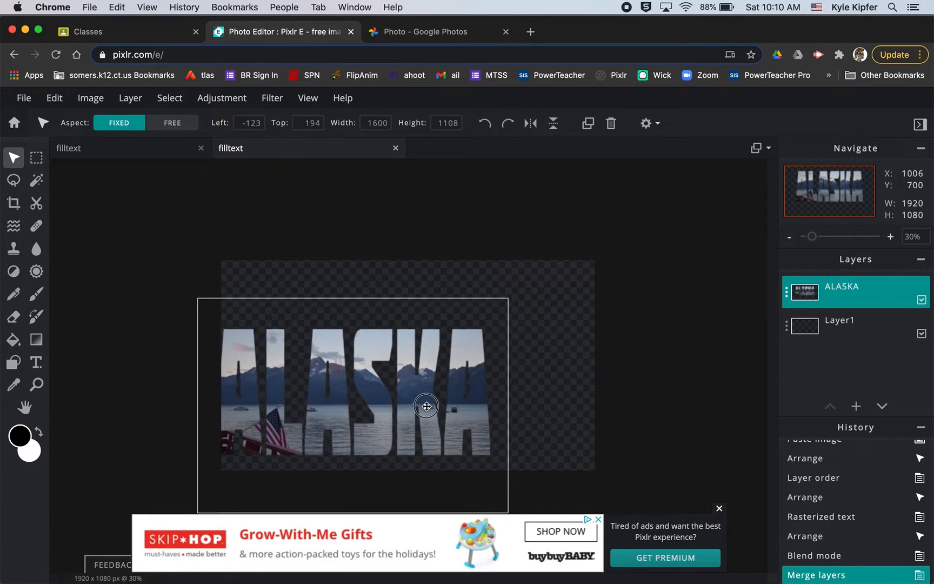
pyautogui.moveTo(426, 406); pyautogui.dragTo(476, 369)
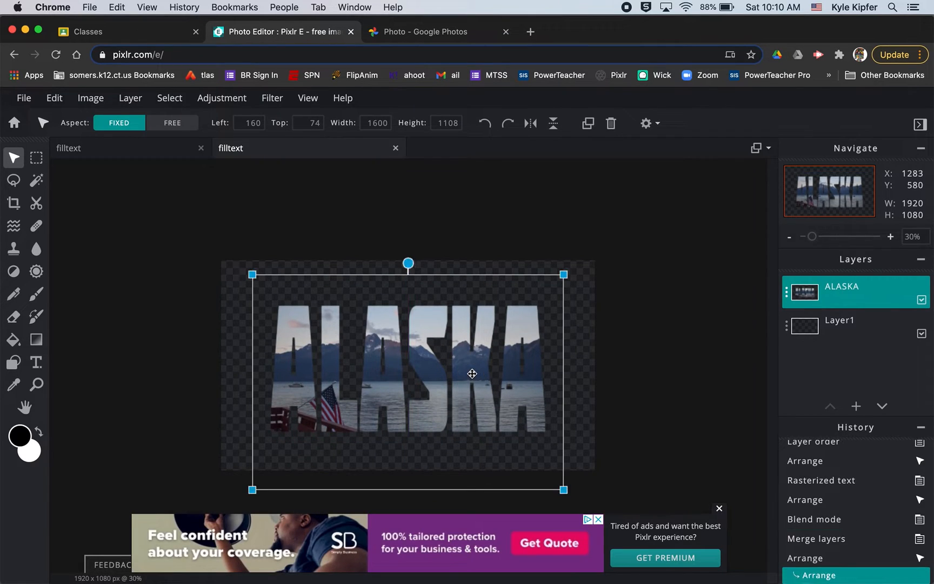
pyautogui.click(840, 326)
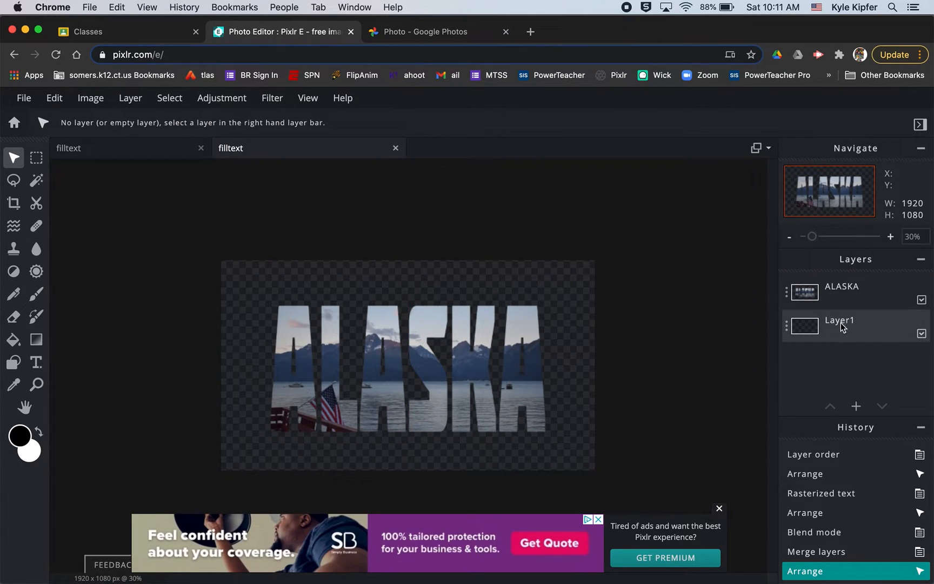
# Paint-bucket fill background Layer1 with black, then select the ALASKA layer
pyautogui.click(840, 326)
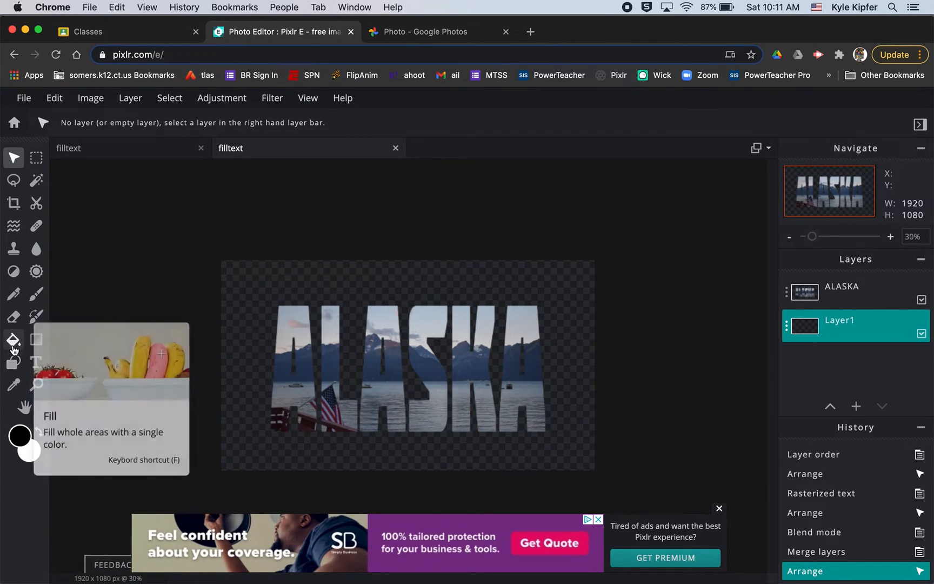
pyautogui.click(13, 339)
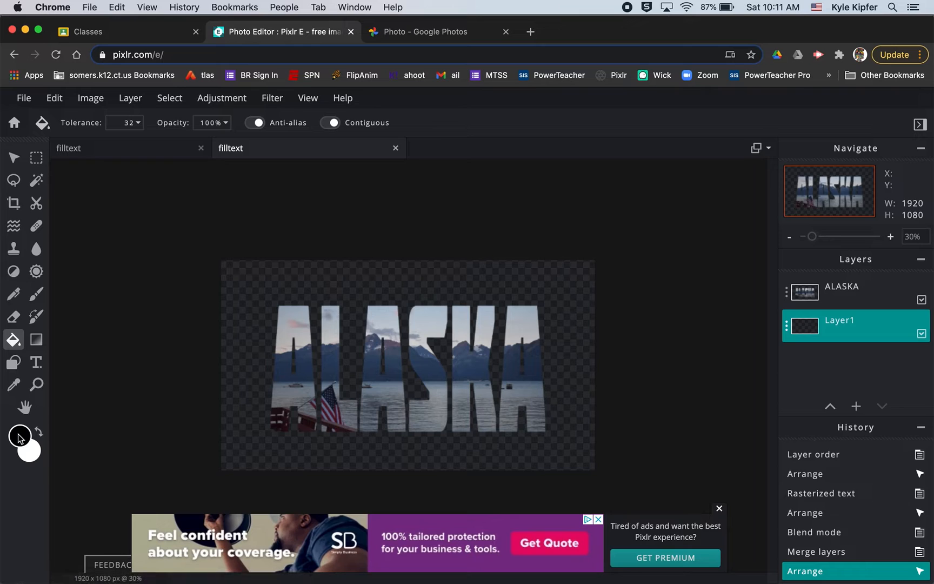
pyautogui.click(239, 317)
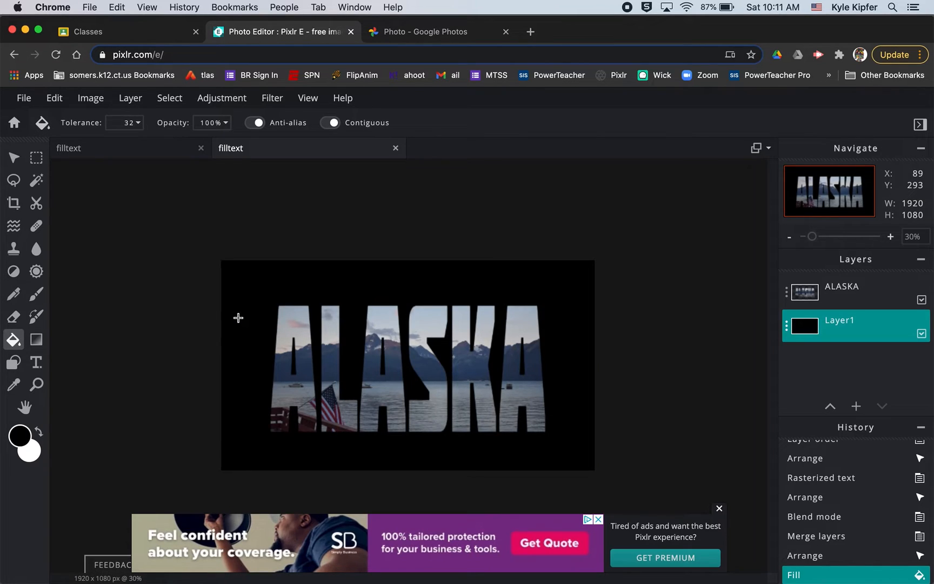
pyautogui.moveTo(502, 338)
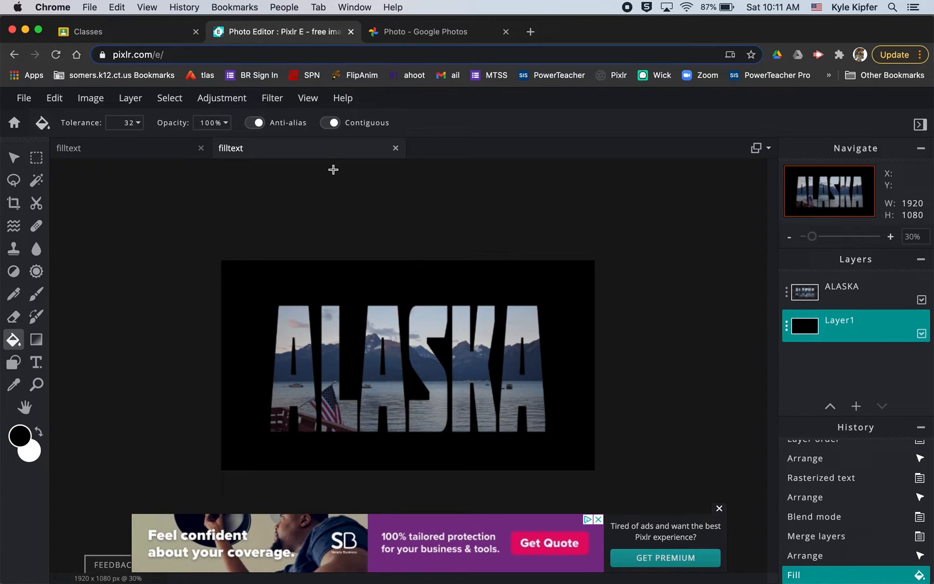
pyautogui.click(842, 291)
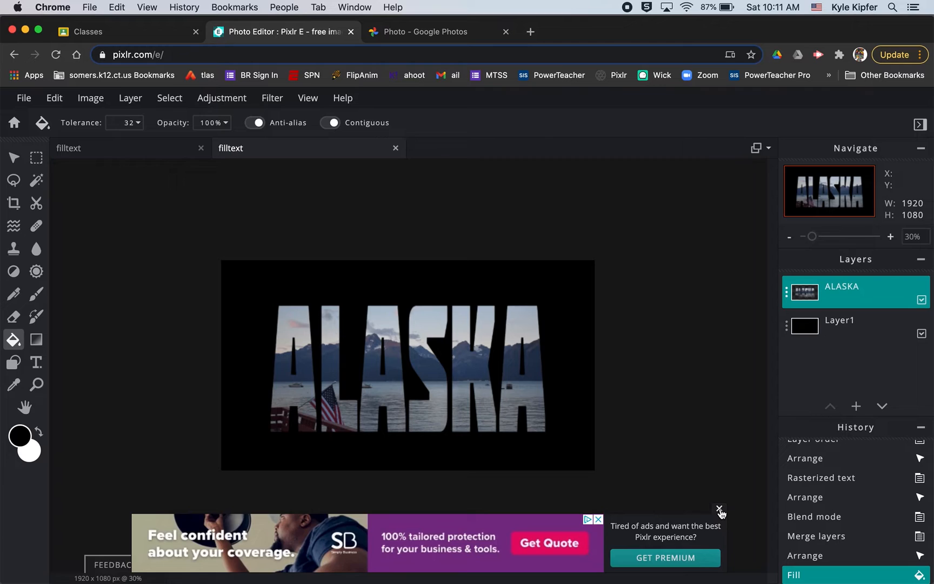
# Dismiss the ad banner and choose Filter > Outer glow for the ALASKA lettering
pyautogui.click(720, 512)
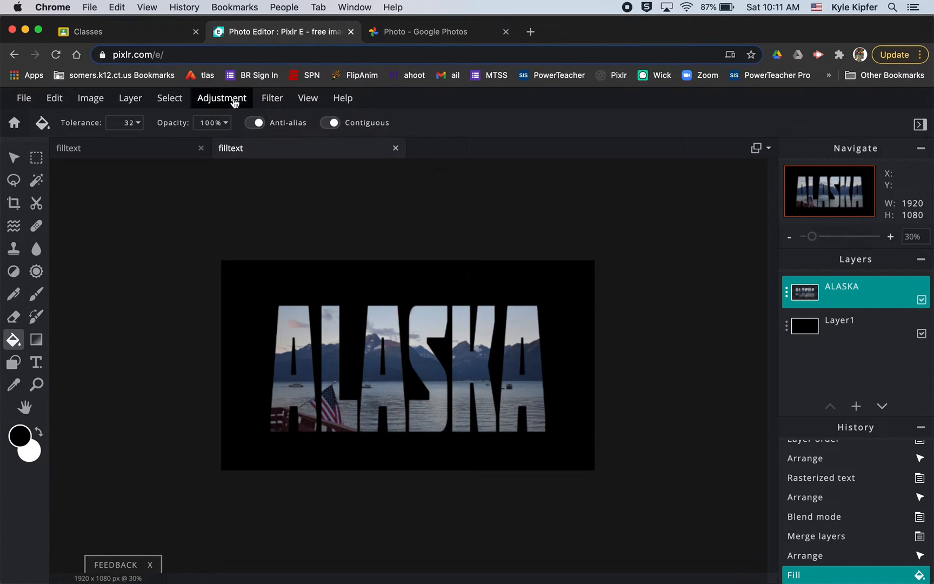
pyautogui.moveTo(272, 98)
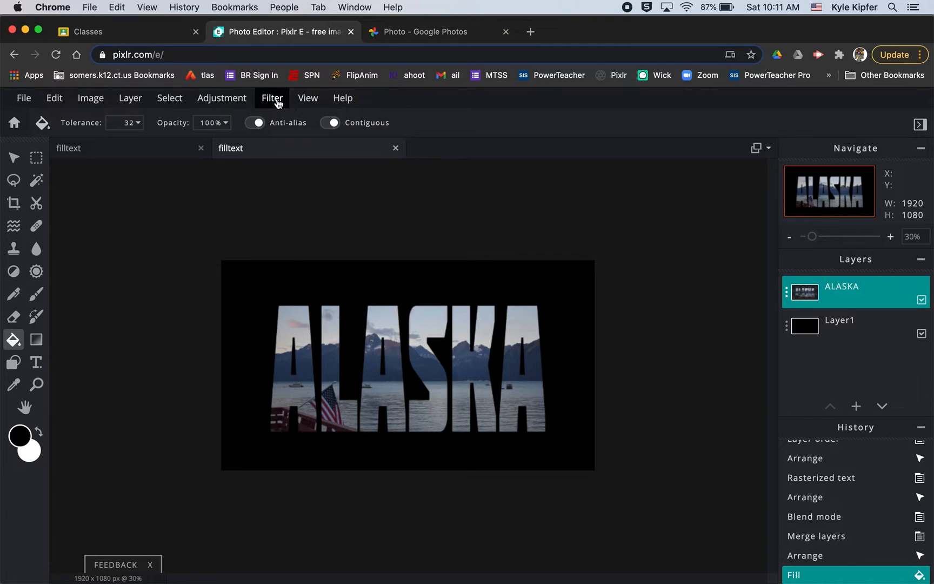
pyautogui.click(272, 98)
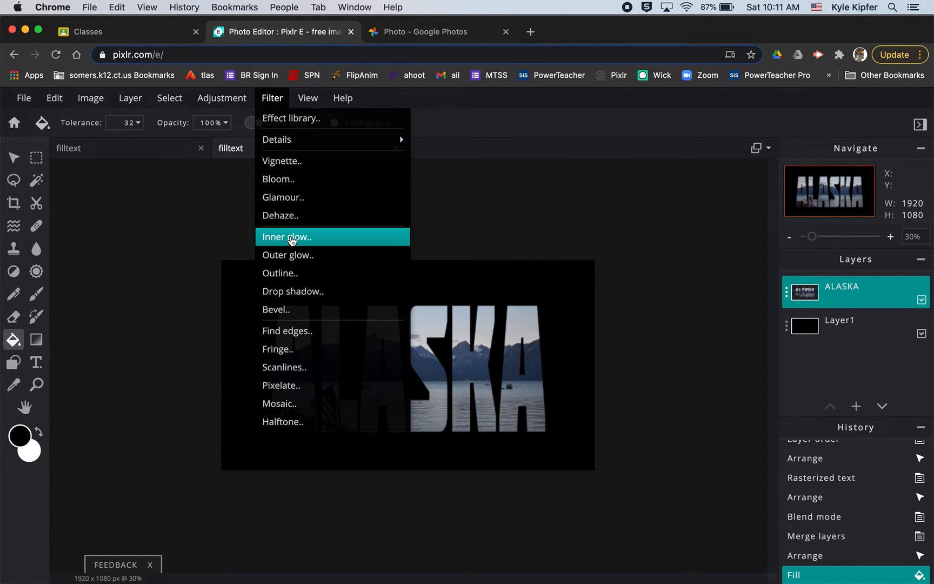
pyautogui.click(287, 255)
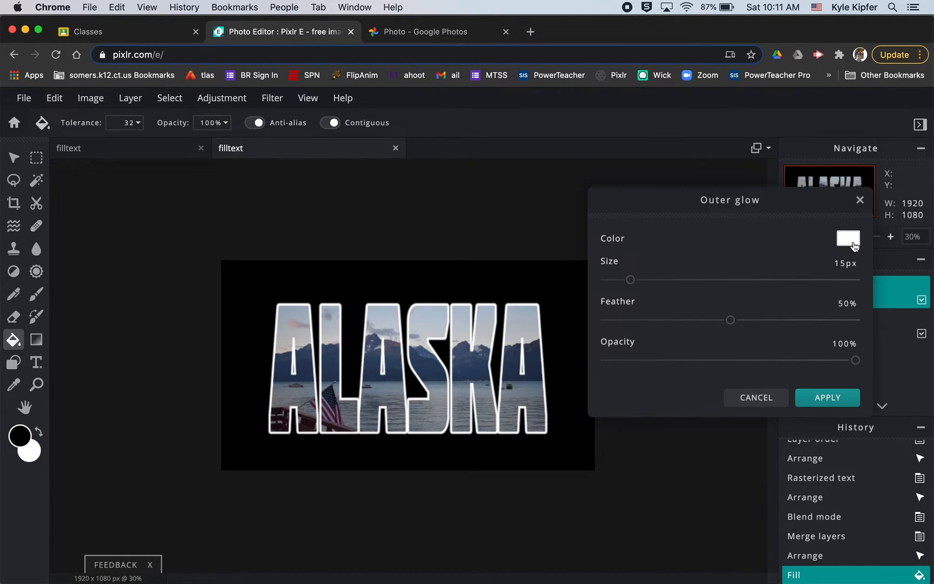
# Apply a white outer glow with size about 63 px, feather 100% and opacity 99%
pyautogui.click(847, 239)
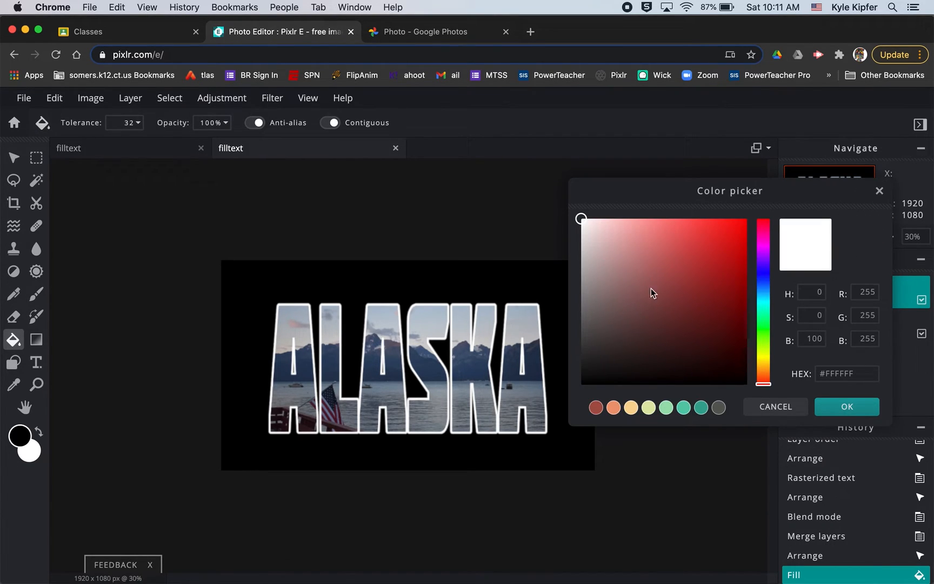
pyautogui.click(846, 407)
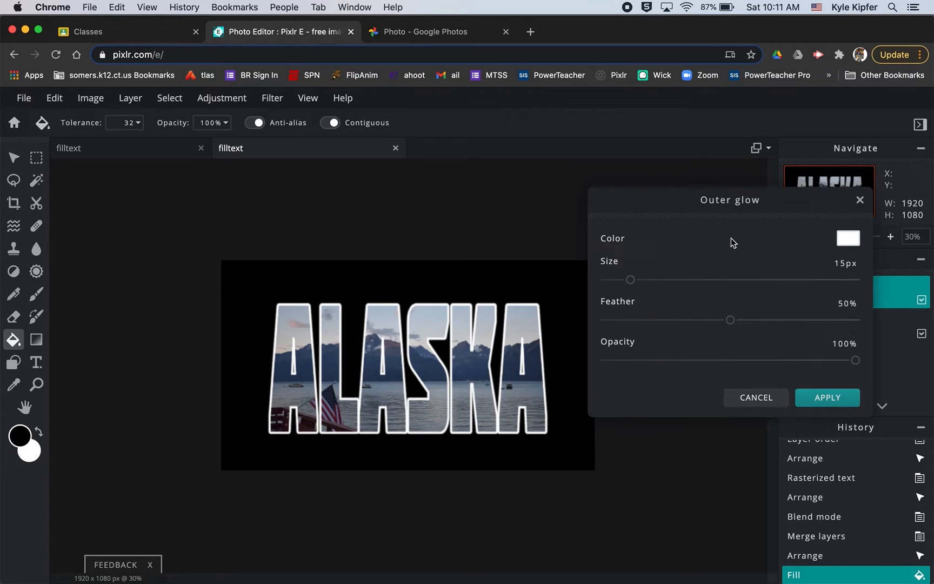
pyautogui.moveTo(630, 279); pyautogui.dragTo(646, 279)
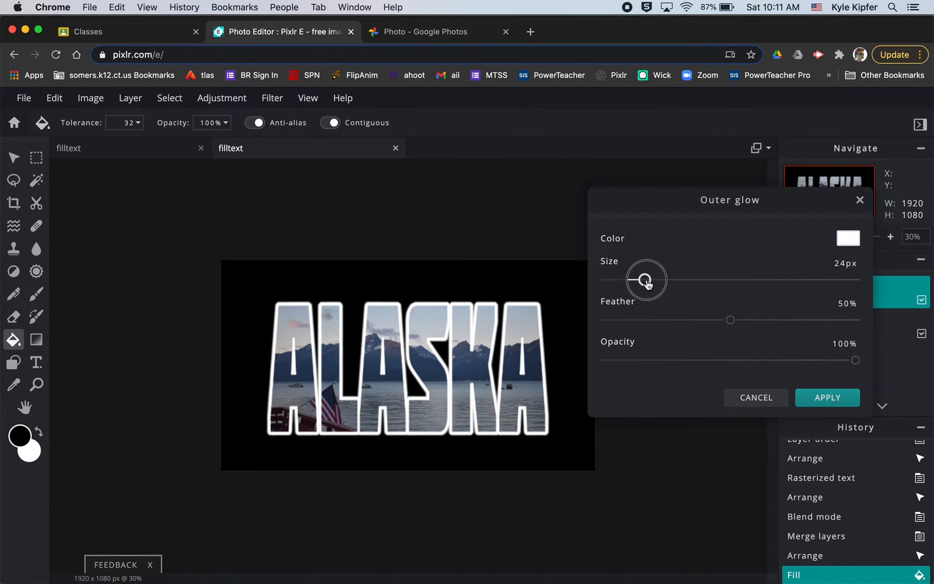
pyautogui.moveTo(646, 279); pyautogui.dragTo(752, 278)
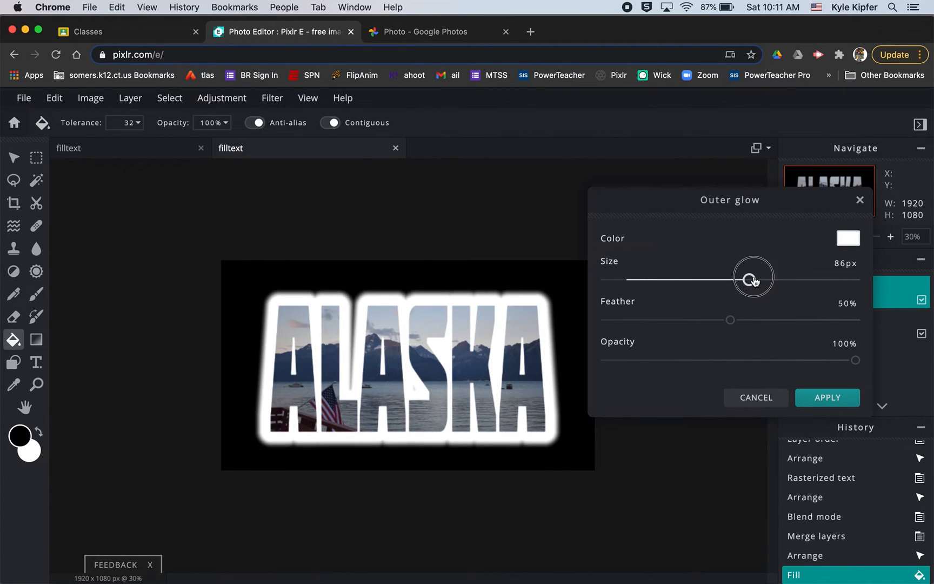
pyautogui.moveTo(753, 278); pyautogui.dragTo(700, 279)
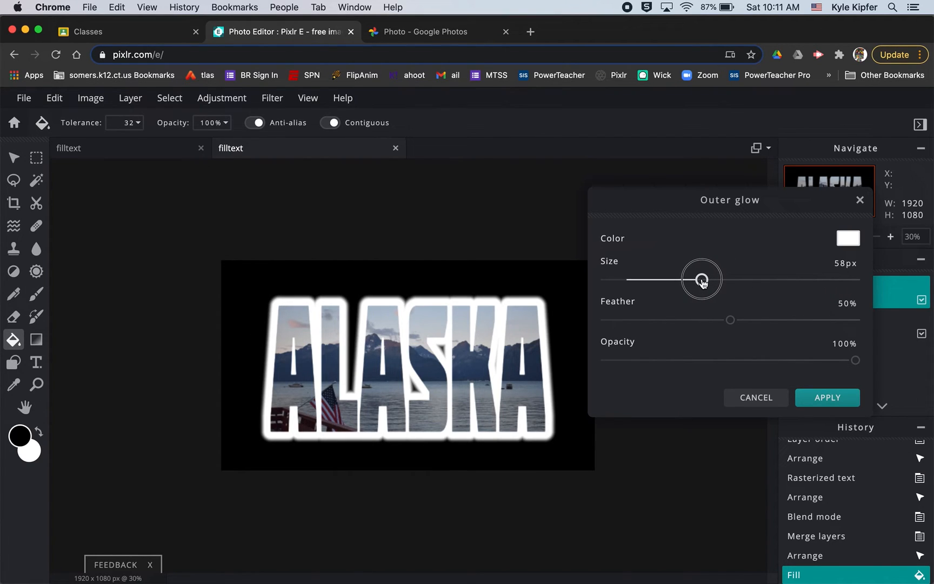
pyautogui.moveTo(730, 320); pyautogui.dragTo(742, 320)
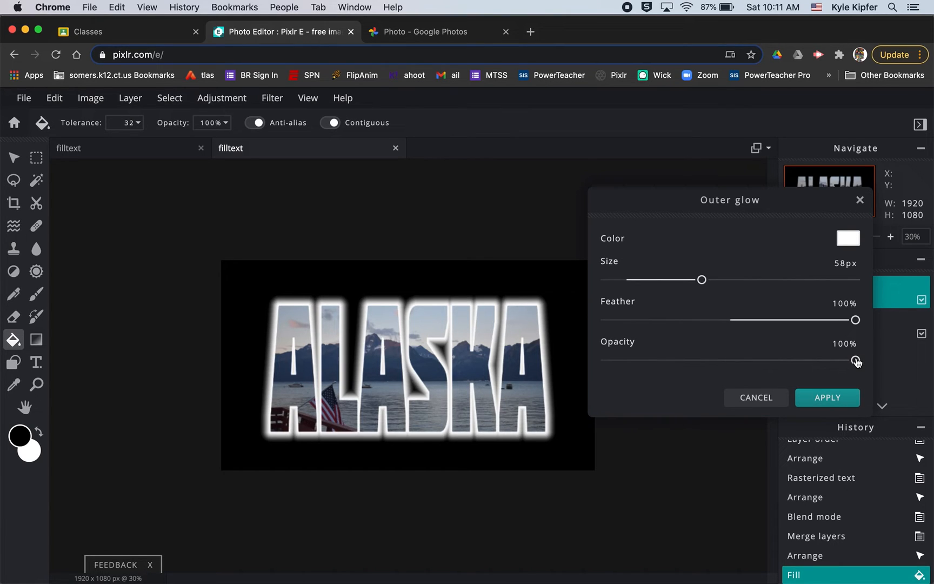
pyautogui.moveTo(857, 360); pyautogui.dragTo(801, 360)
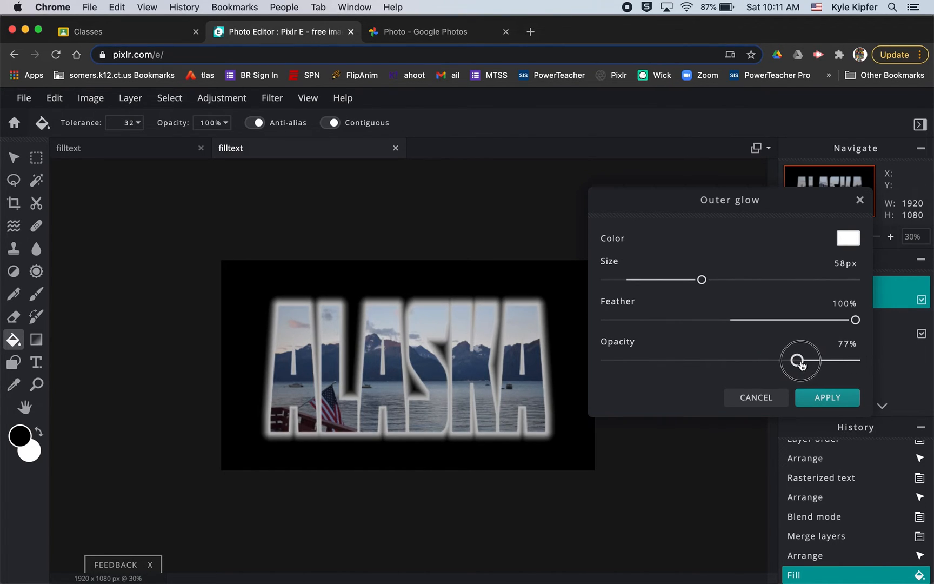
pyautogui.moveTo(800, 360); pyautogui.dragTo(853, 360)
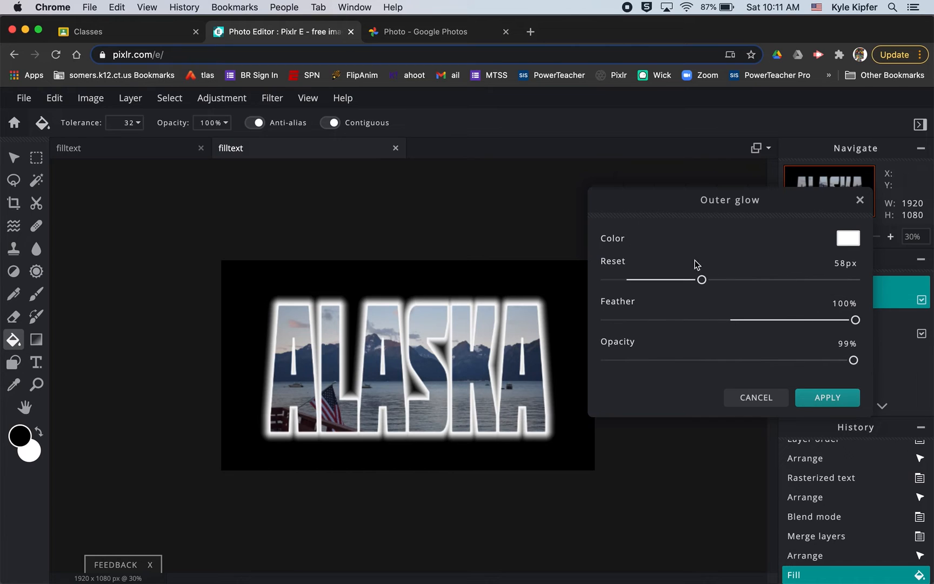
pyautogui.moveTo(702, 279); pyautogui.dragTo(707, 279)
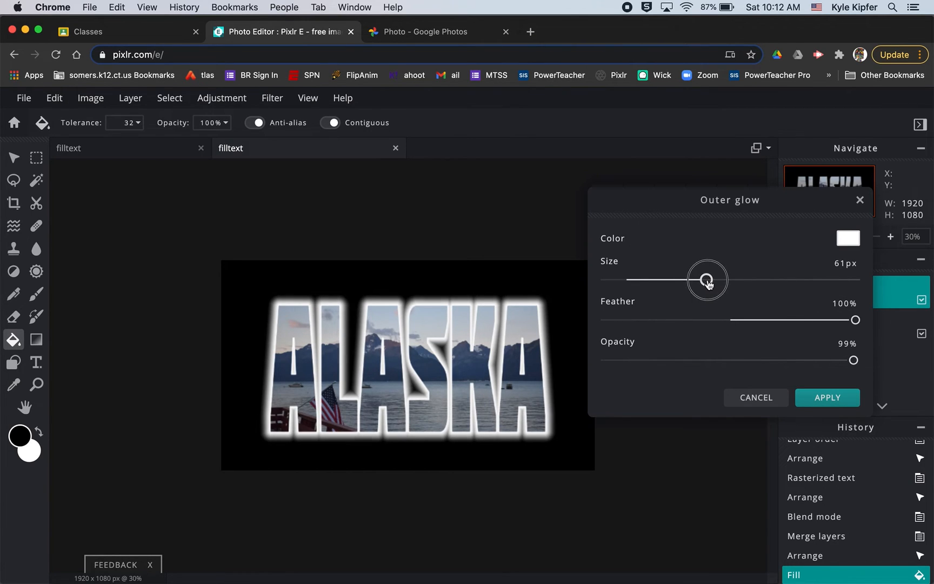
pyautogui.moveTo(709, 280); pyautogui.dragTo(706, 280)
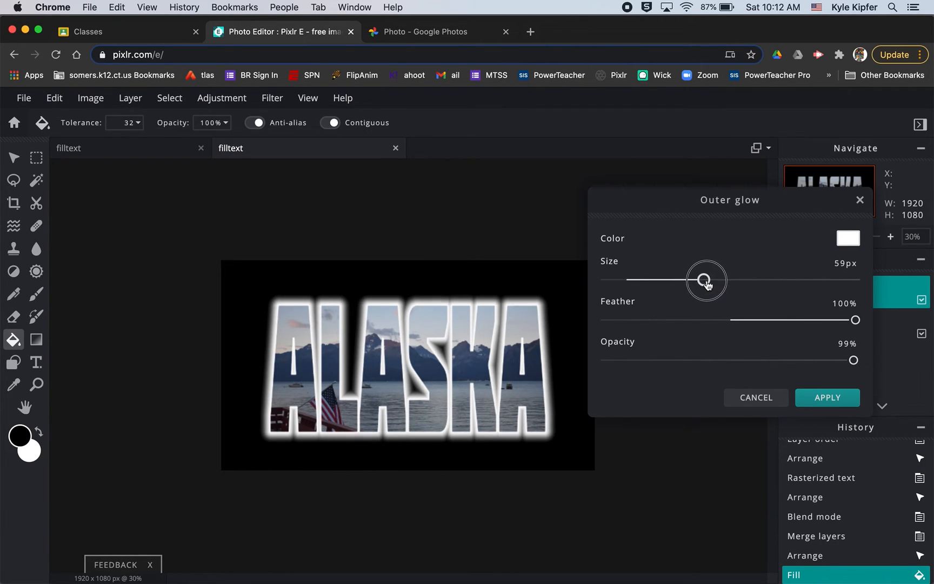
pyautogui.moveTo(706, 280); pyautogui.dragTo(710, 280)
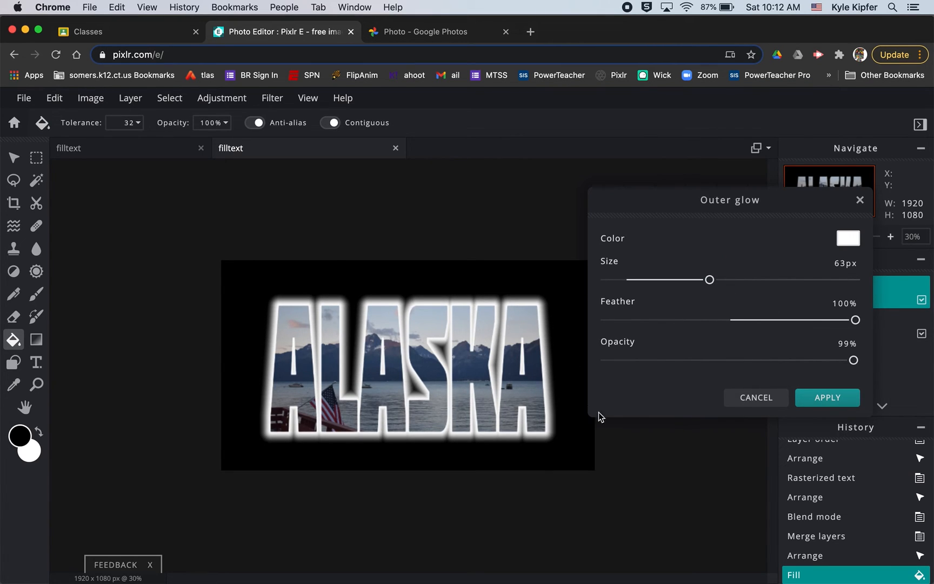
pyautogui.click(827, 398)
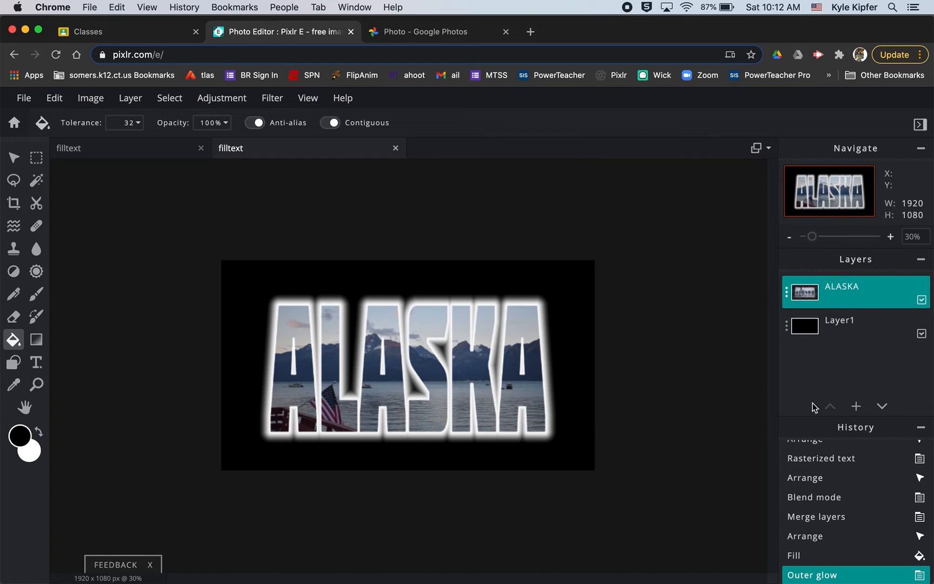
pyautogui.moveTo(890, 235)
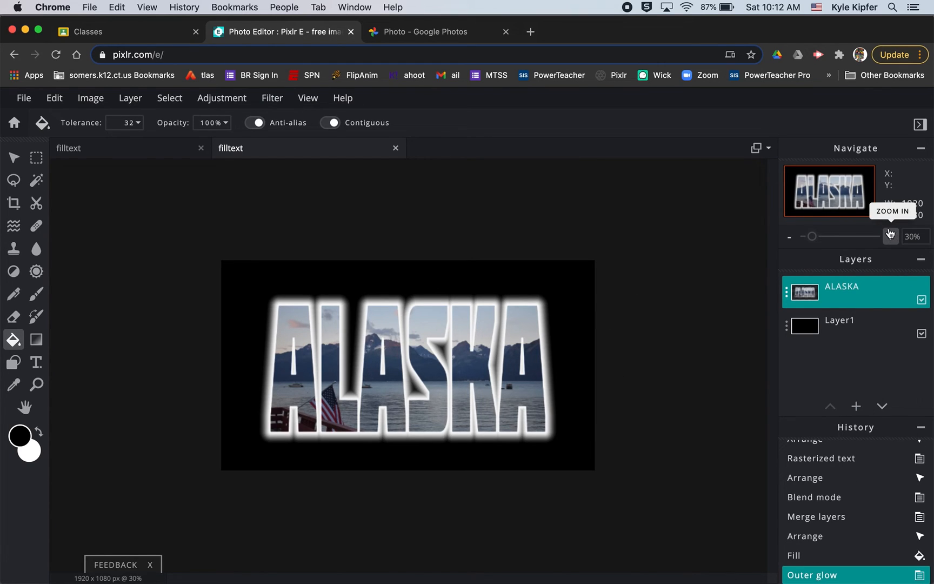
# Zoom the canvas view from 30% to 50% to inspect the glowing lettering
pyautogui.click(890, 236)
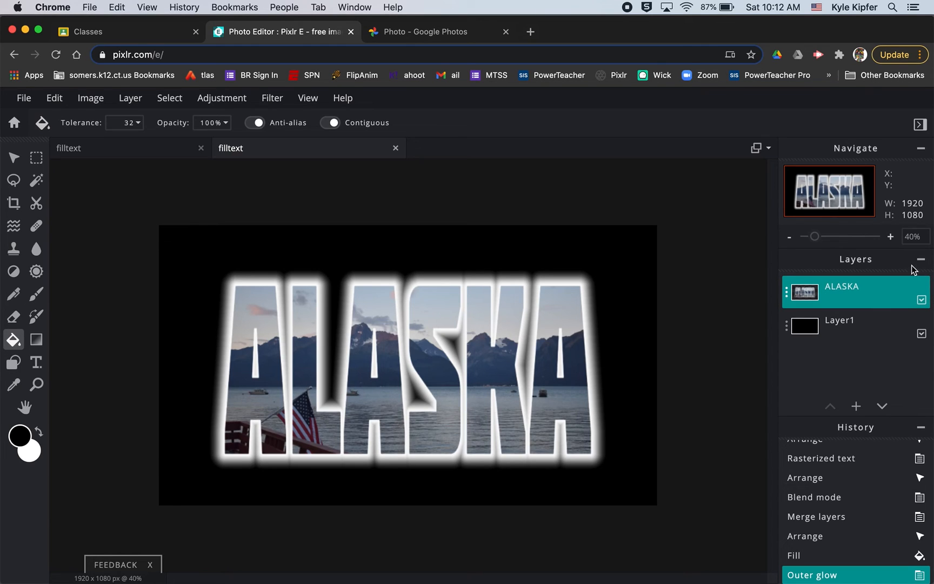
pyautogui.click(890, 236)
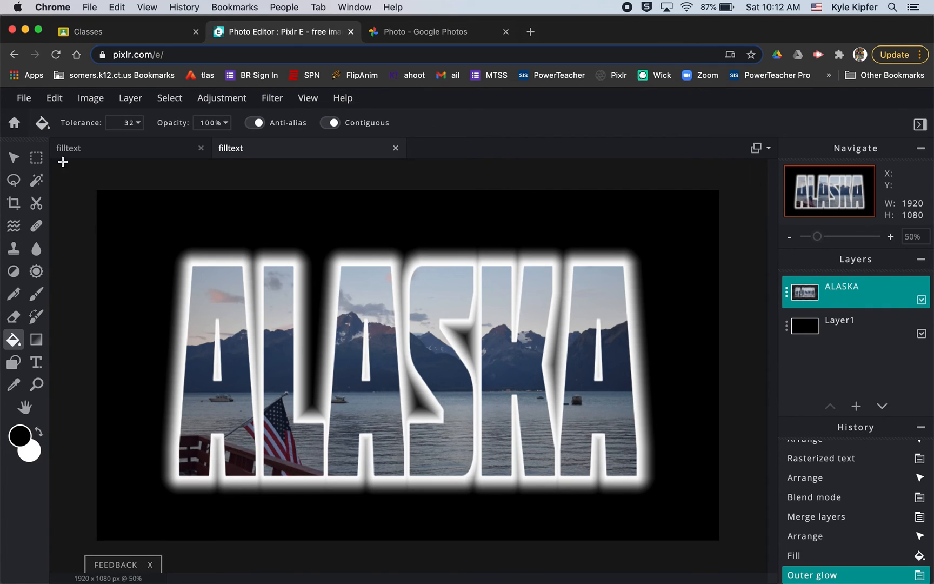
pyautogui.click(23, 97)
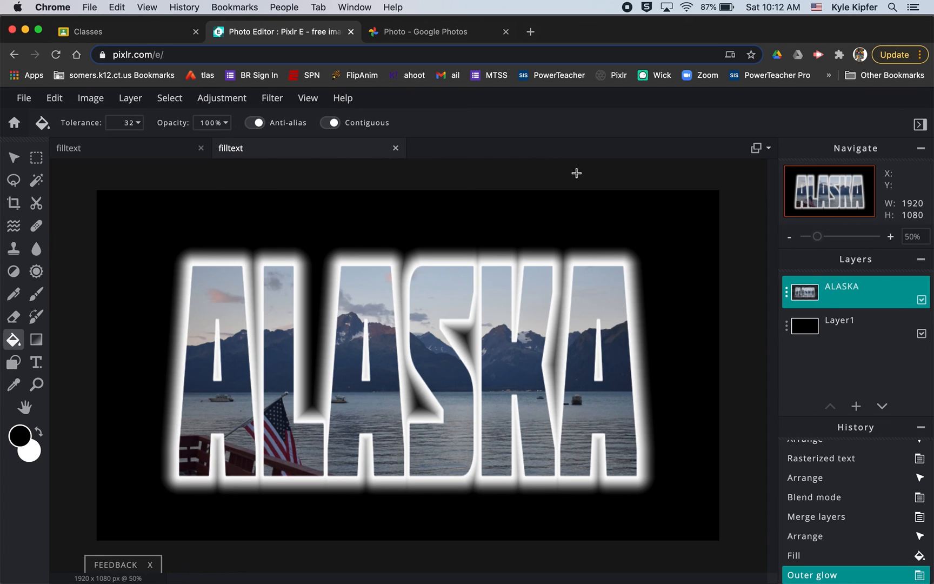
pyautogui.moveTo(650, 104)
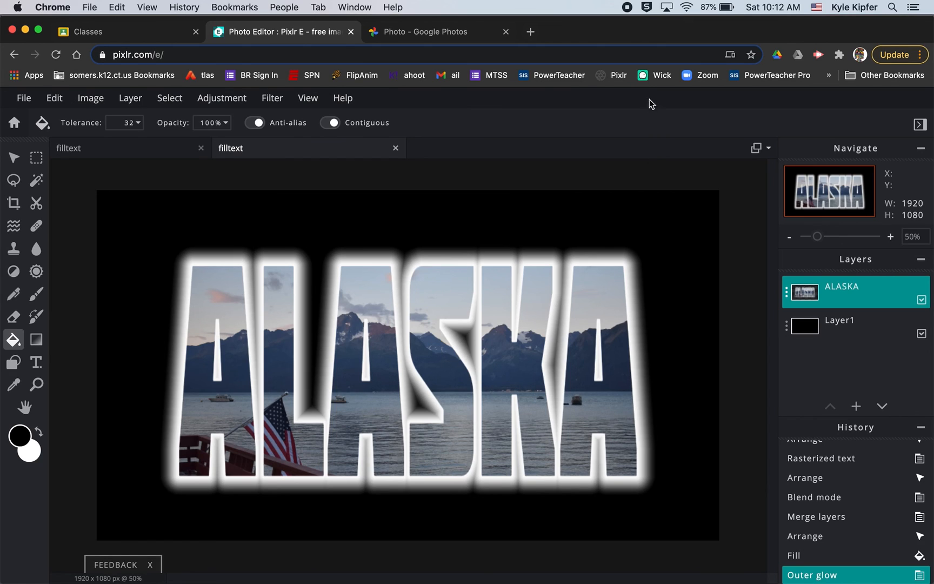
pyautogui.moveTo(626, 11)
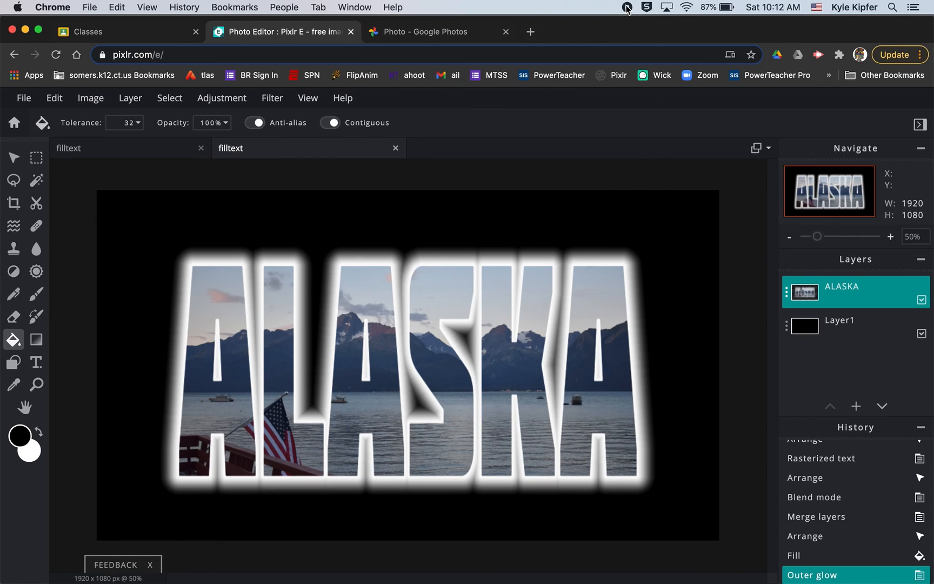